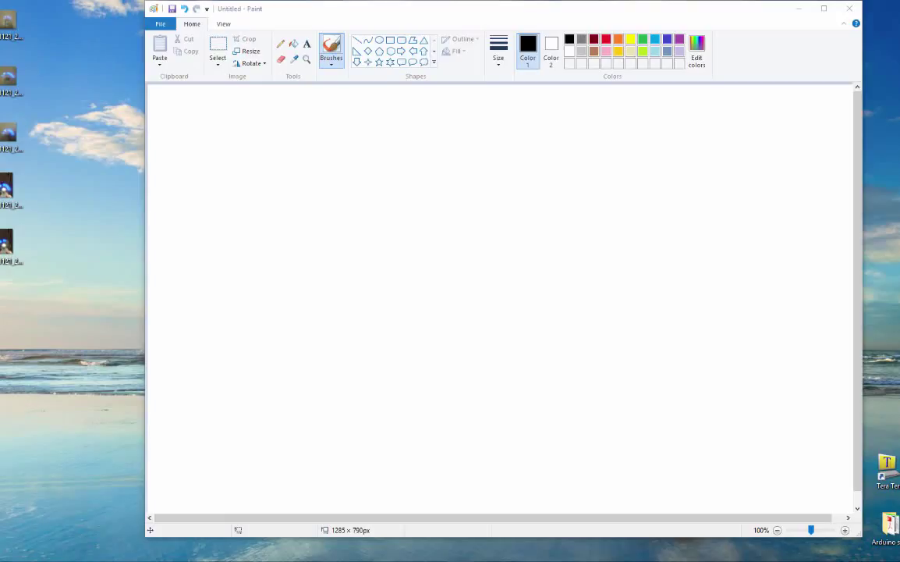
mouse_move(52, 353)
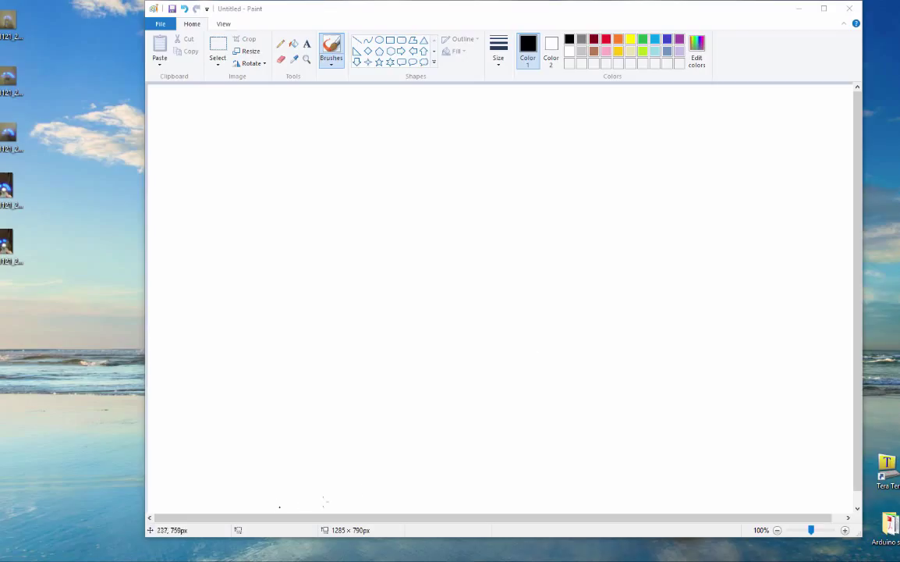
mouse_move(12, 217)
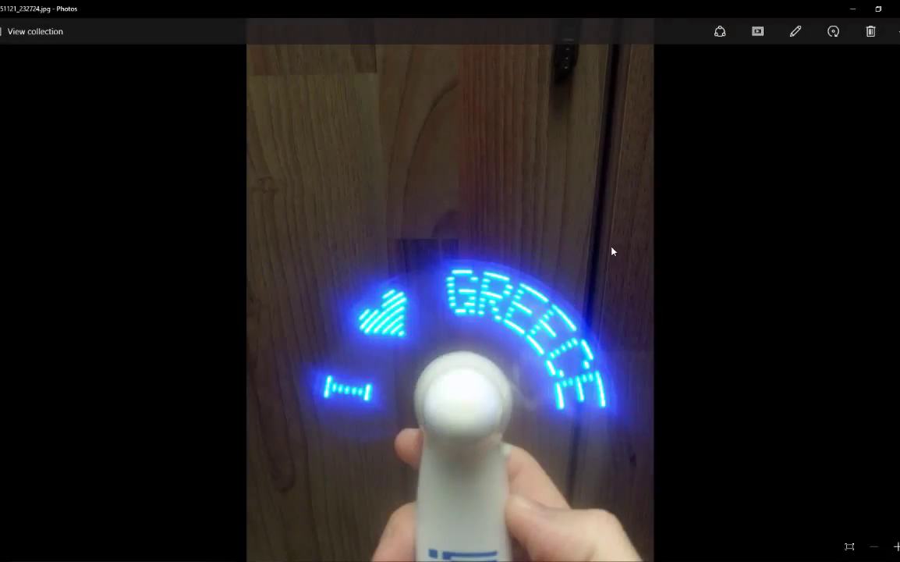
mouse_move(384, 353)
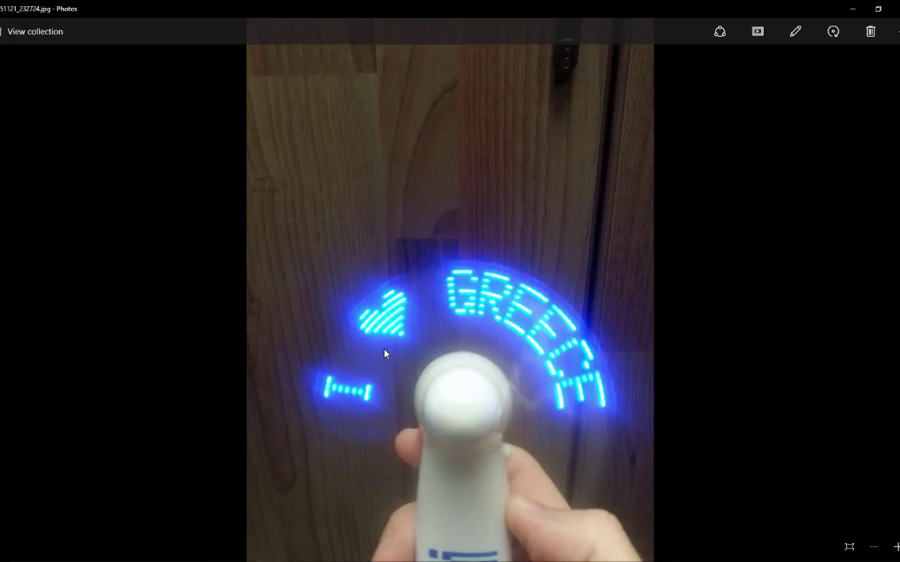
mouse_move(861, 4)
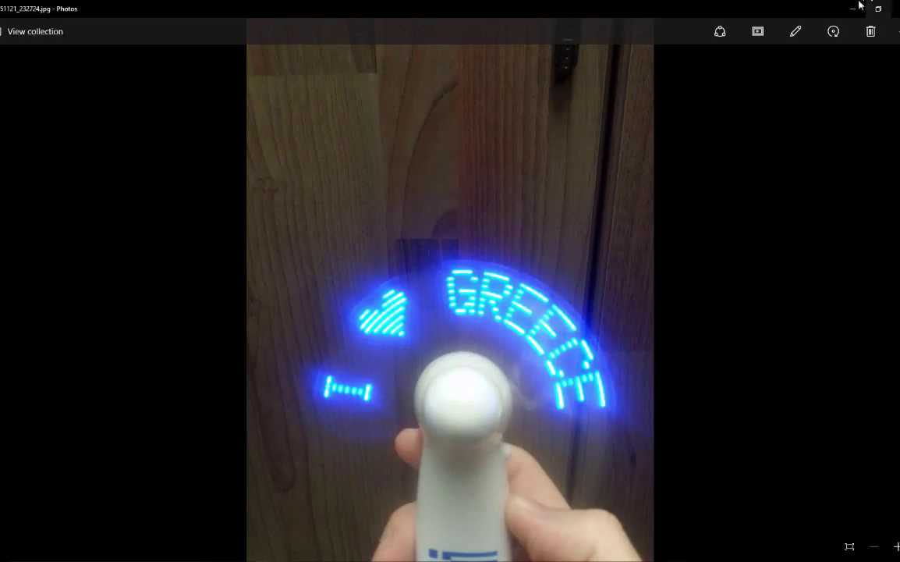
mouse_move(373, 348)
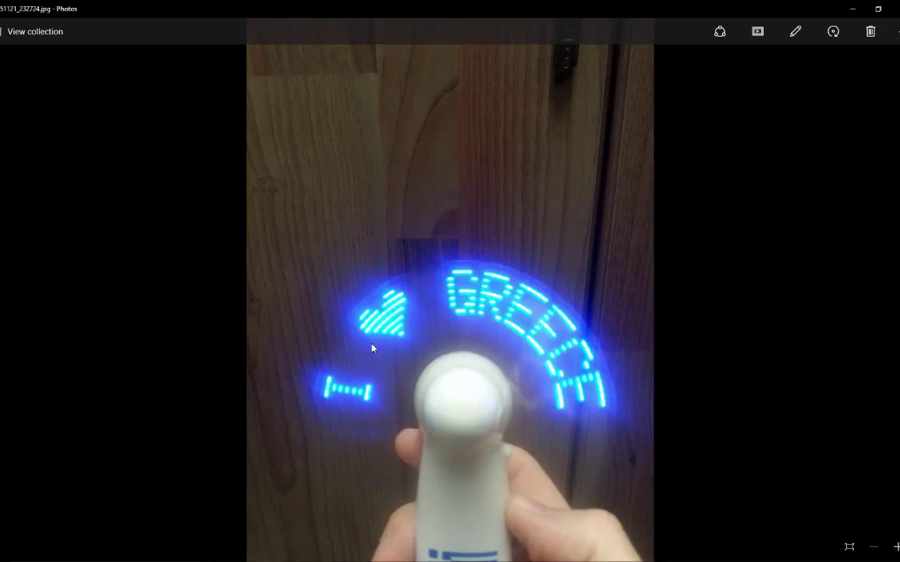
mouse_move(593, 273)
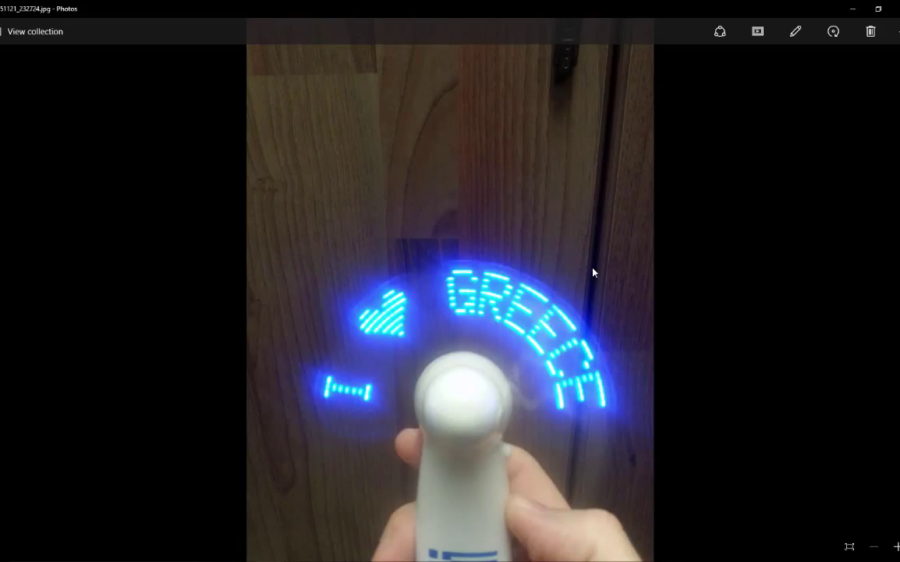
mouse_move(456, 273)
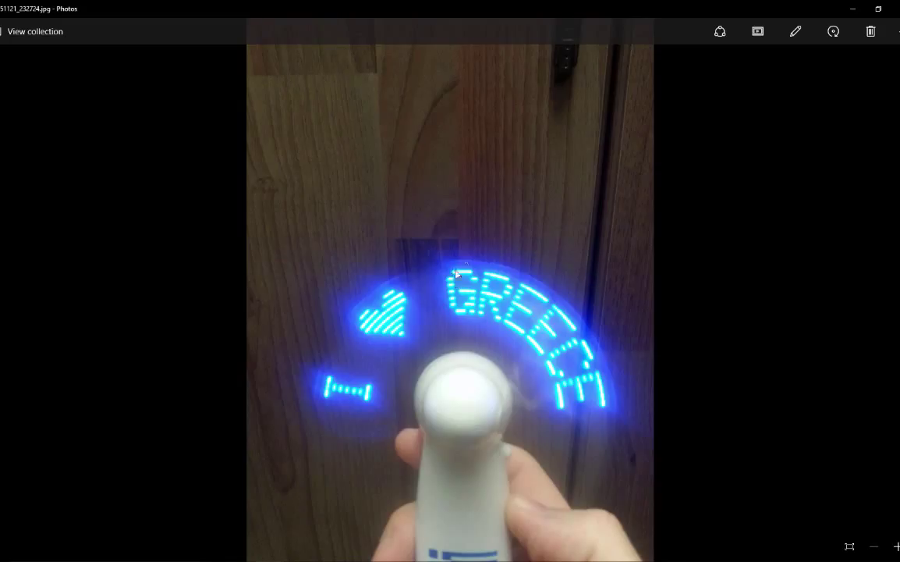
mouse_move(542, 256)
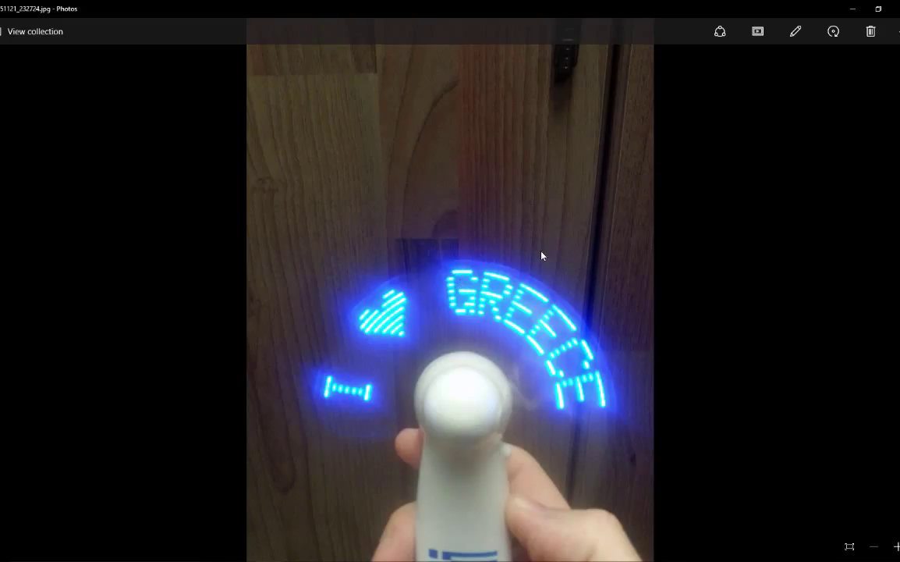
mouse_move(472, 273)
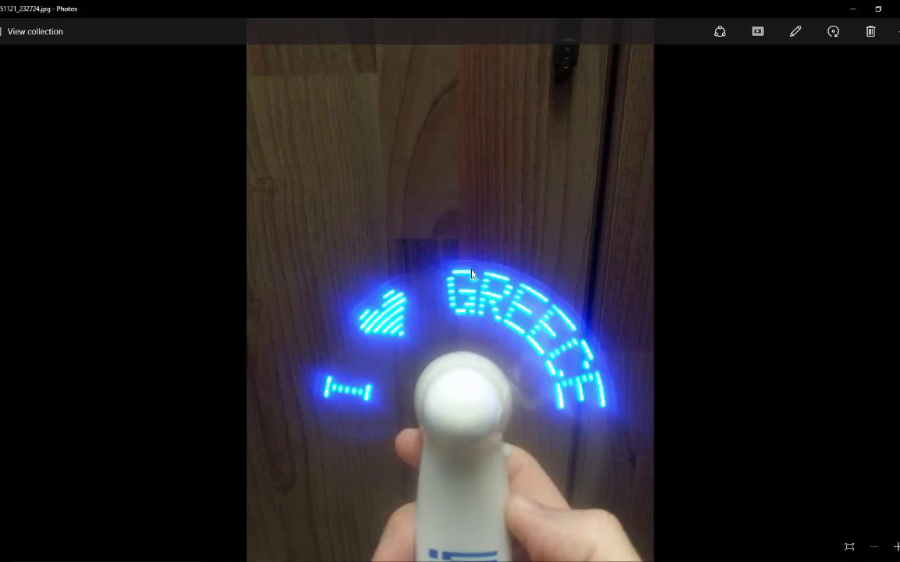
mouse_move(637, 429)
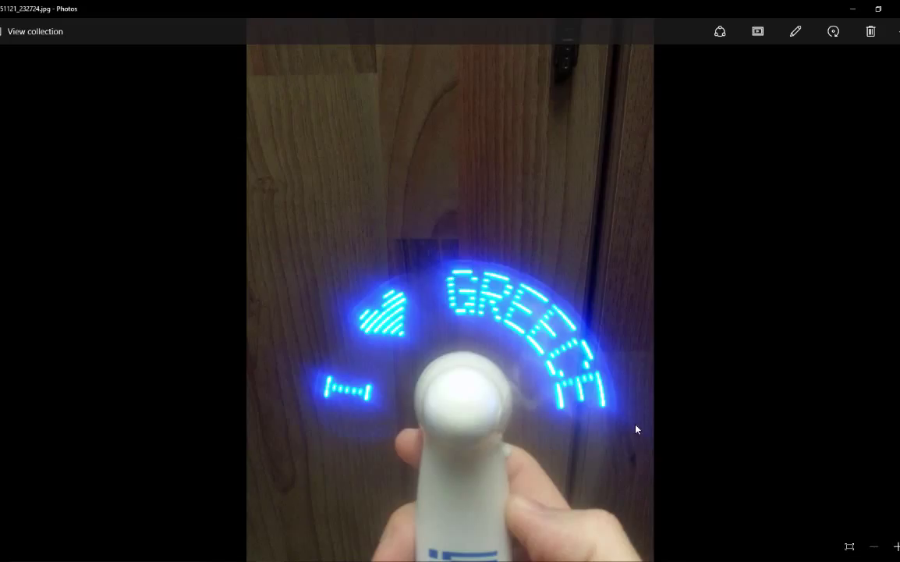
mouse_move(559, 433)
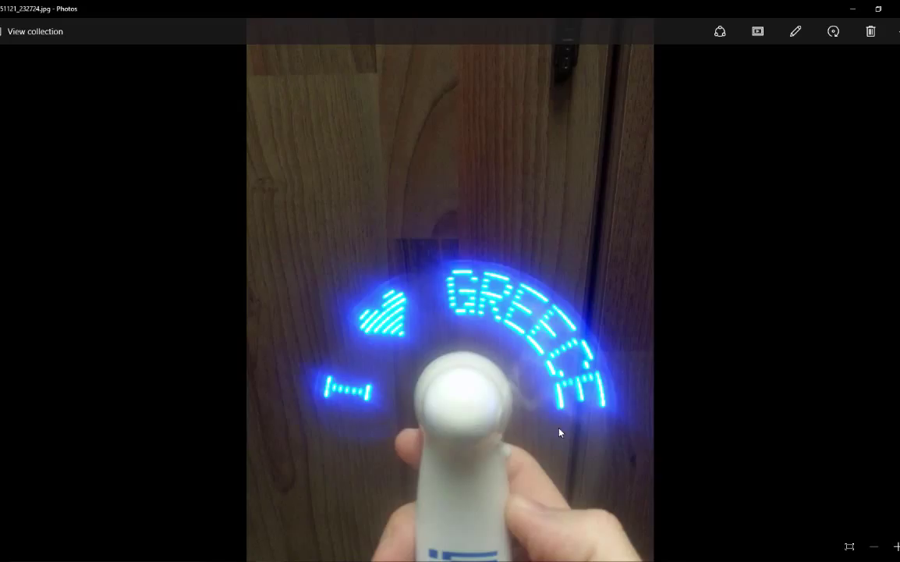
mouse_move(333, 427)
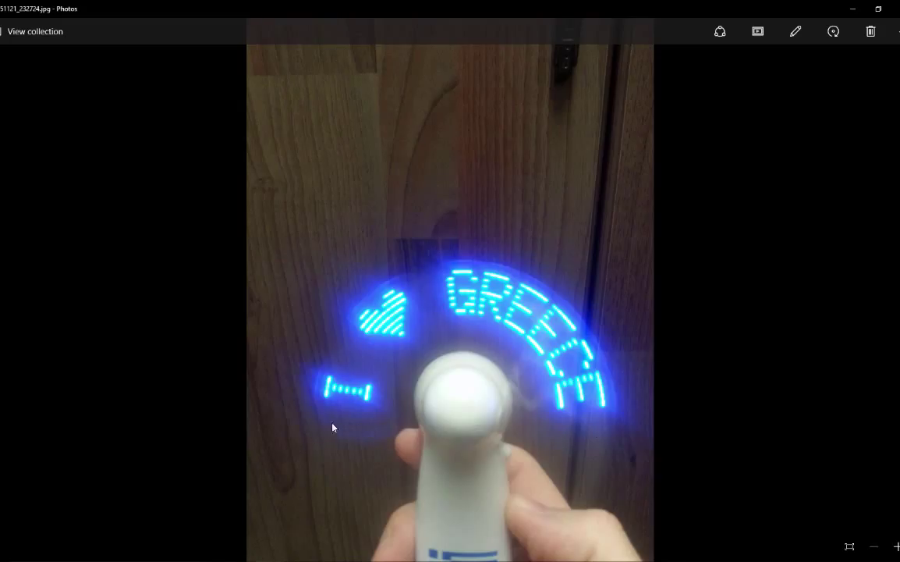
mouse_move(461, 269)
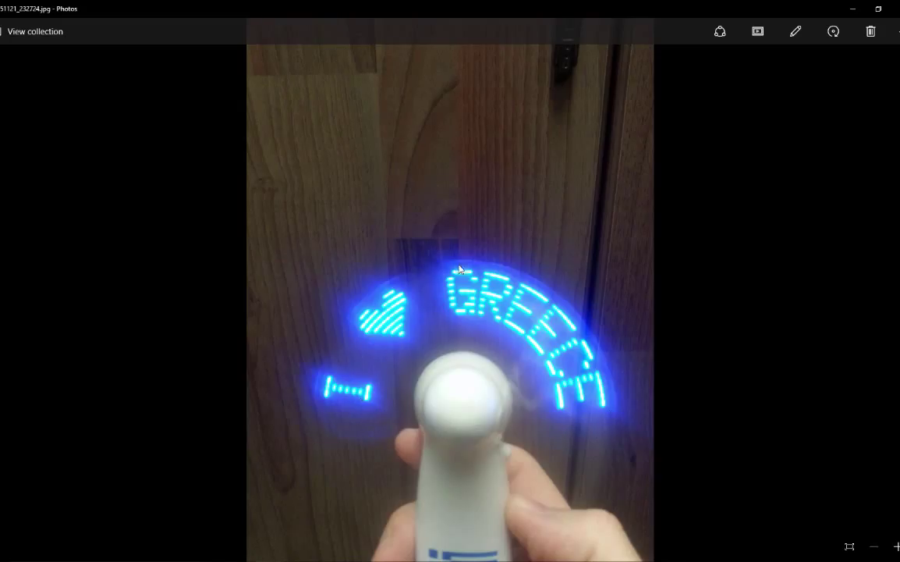
mouse_move(455, 280)
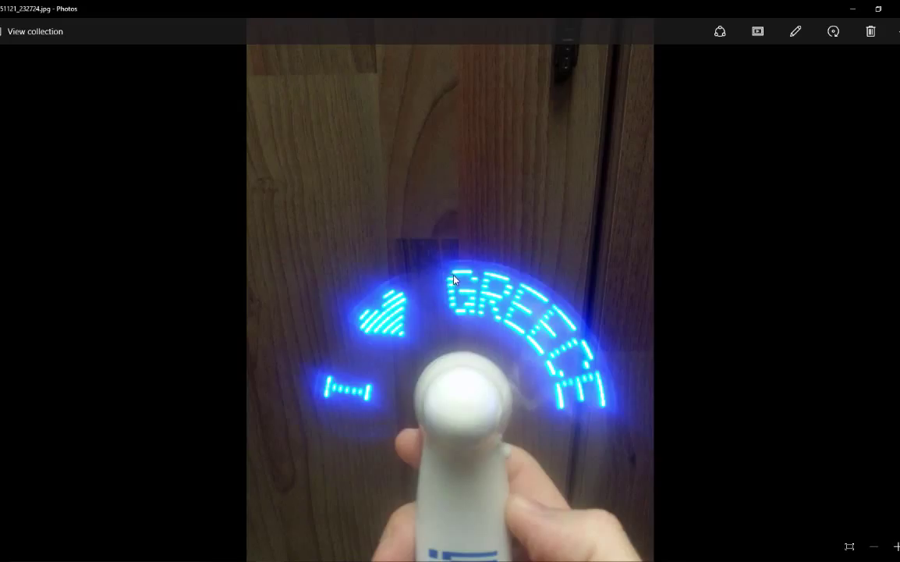
mouse_move(497, 275)
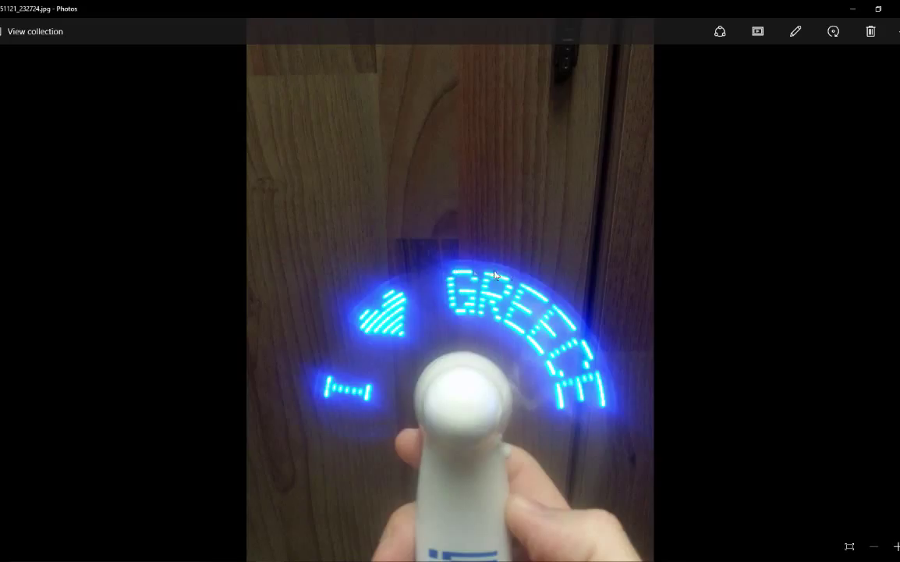
mouse_move(414, 278)
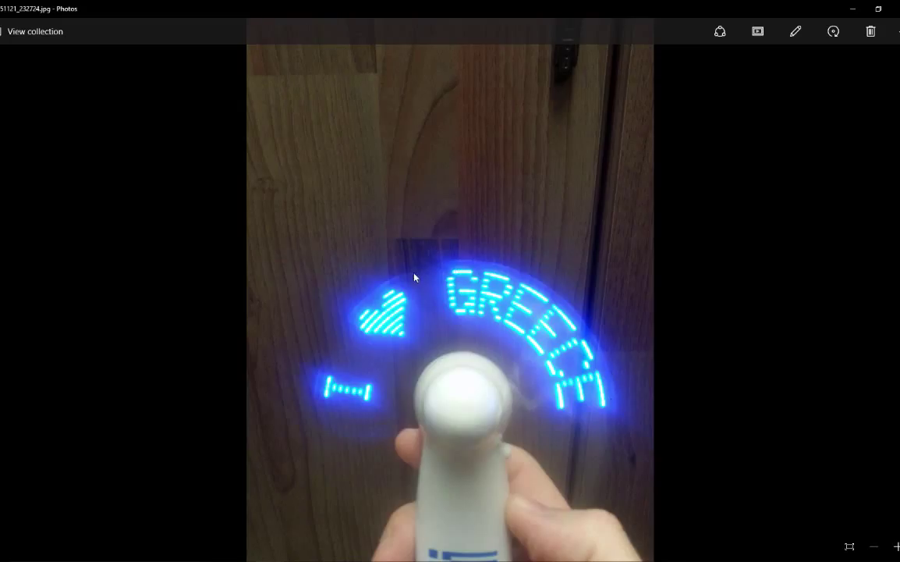
mouse_move(327, 415)
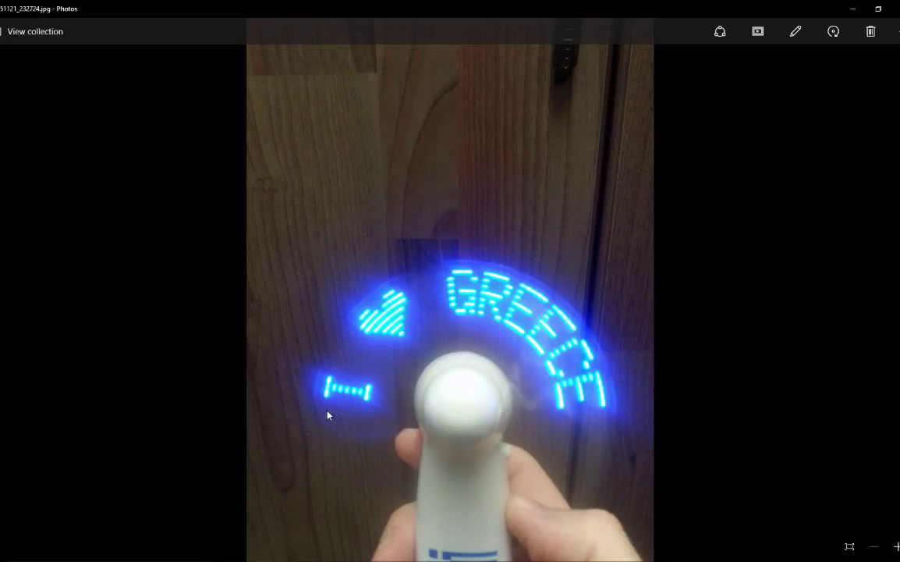
mouse_move(323, 368)
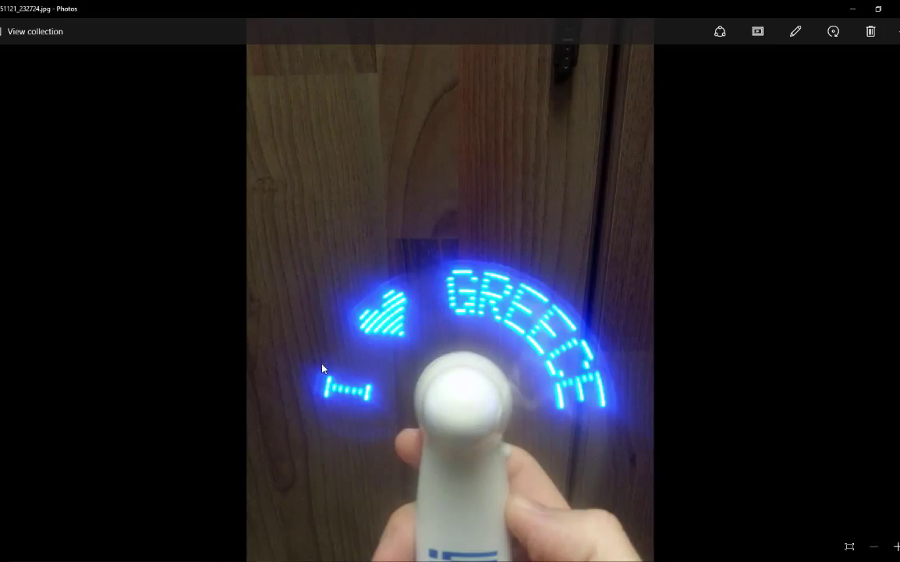
mouse_move(426, 329)
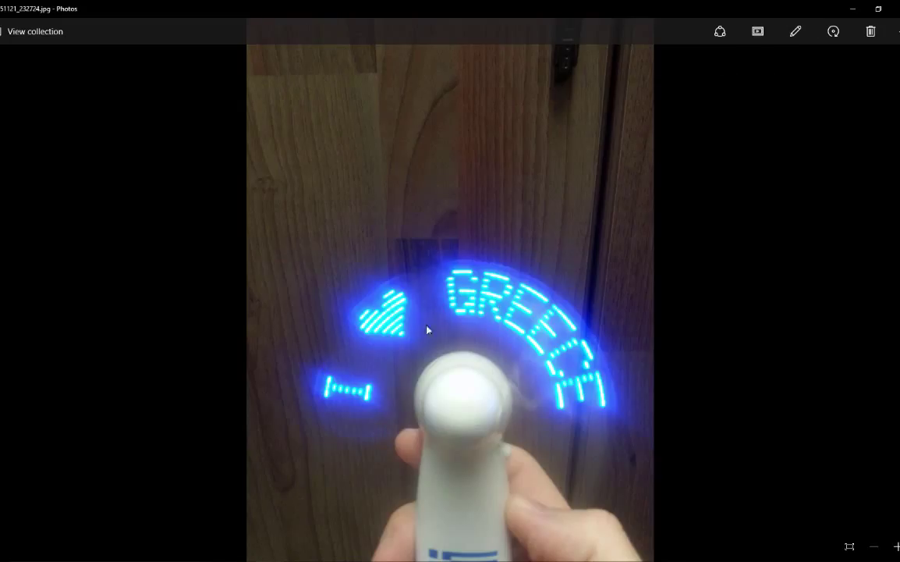
mouse_move(334, 415)
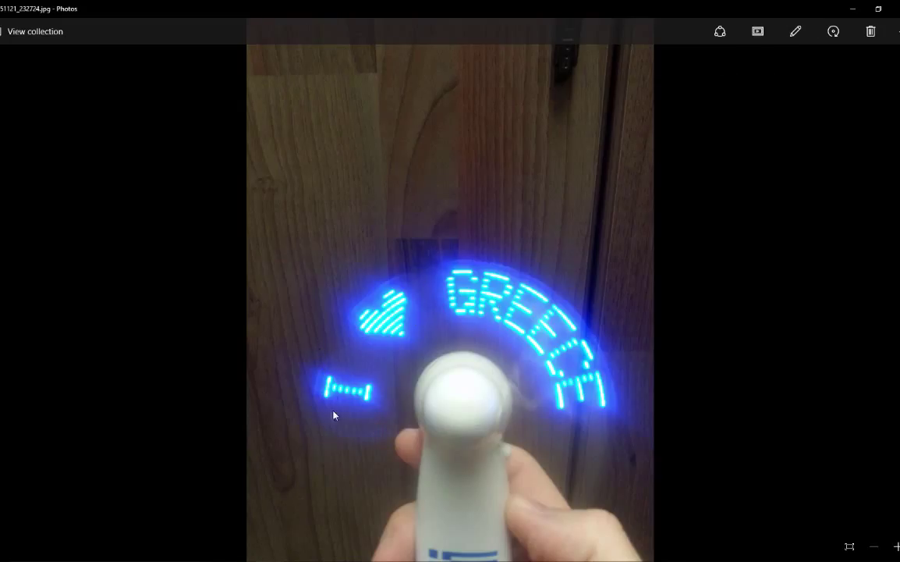
mouse_move(312, 401)
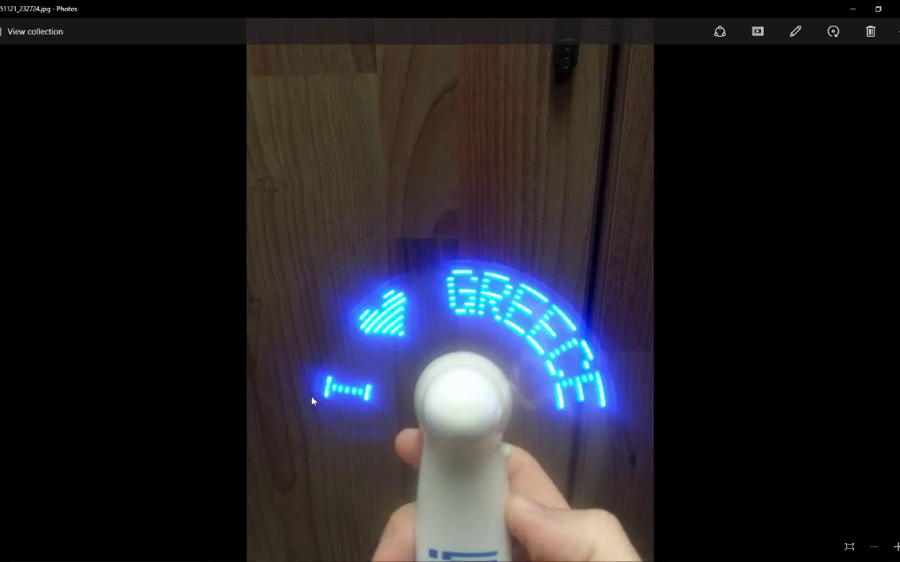
mouse_move(383, 319)
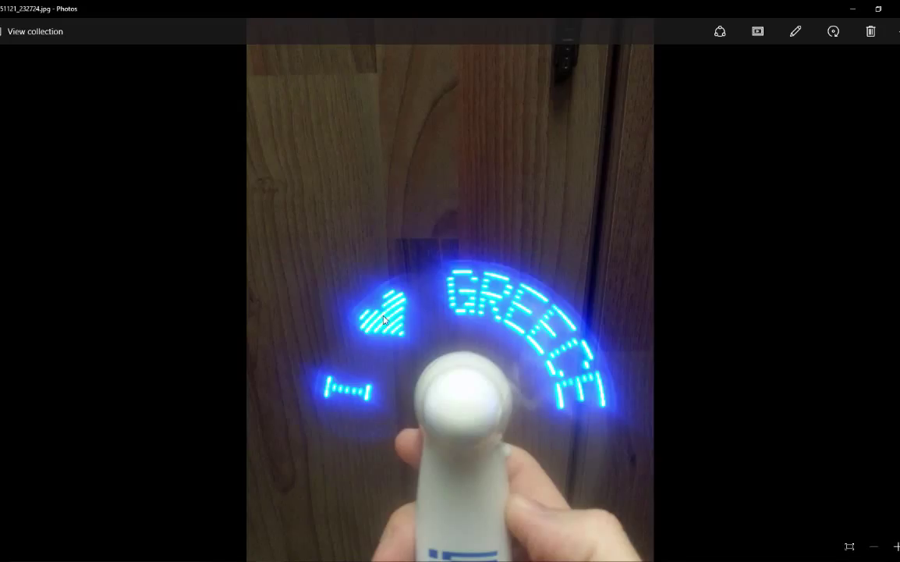
mouse_move(523, 297)
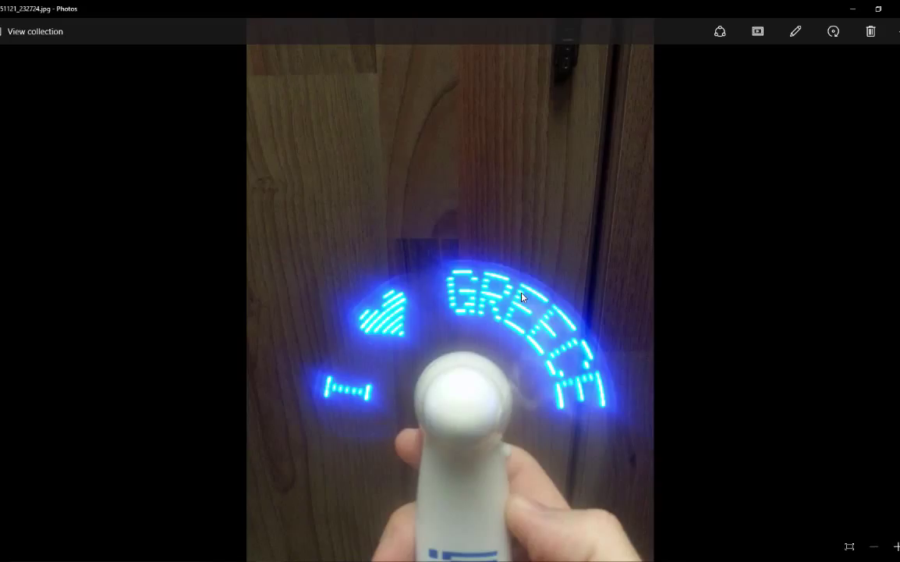
mouse_move(876, 75)
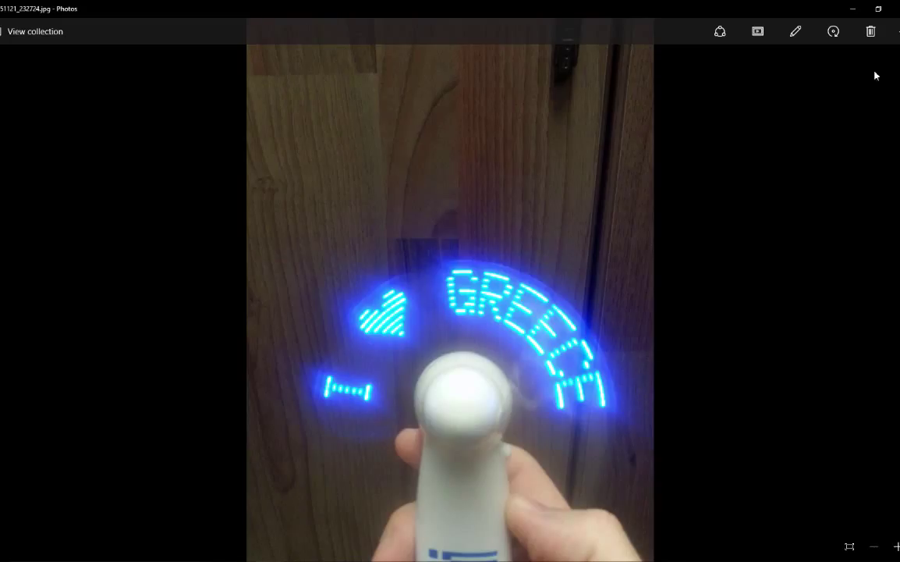
mouse_move(854, 9)
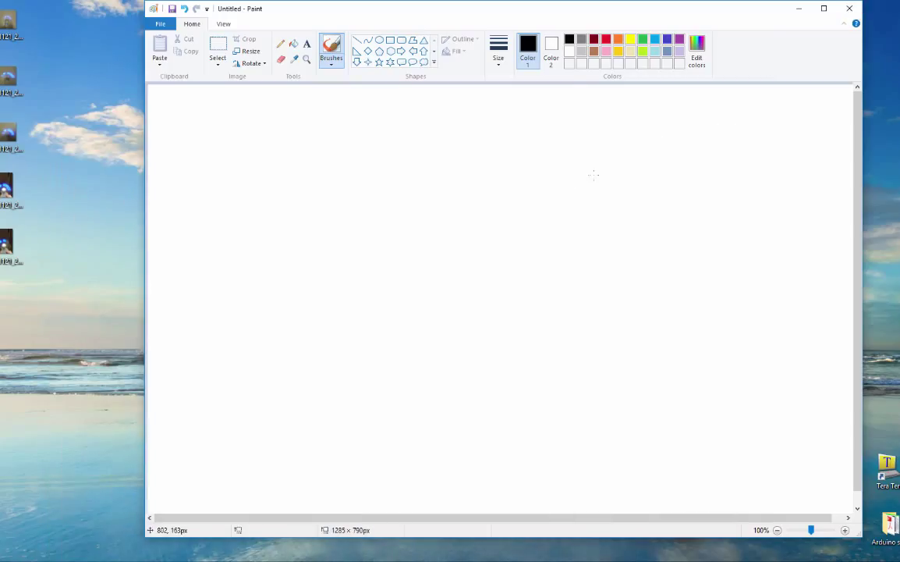
mouse_move(388, 209)
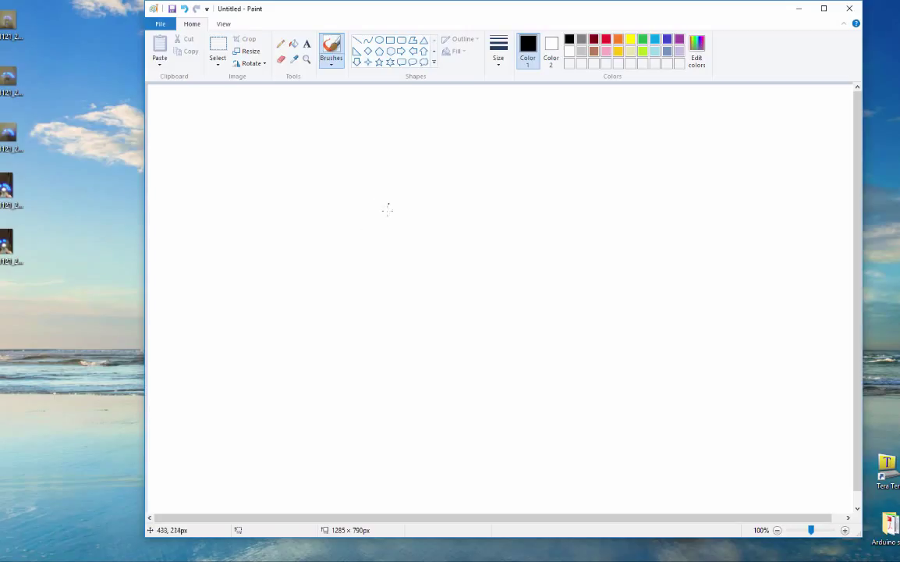
Freehand a large black circle at canvas centre with a short tick on its left edge.
left_click_drag(371, 207, 539, 172)
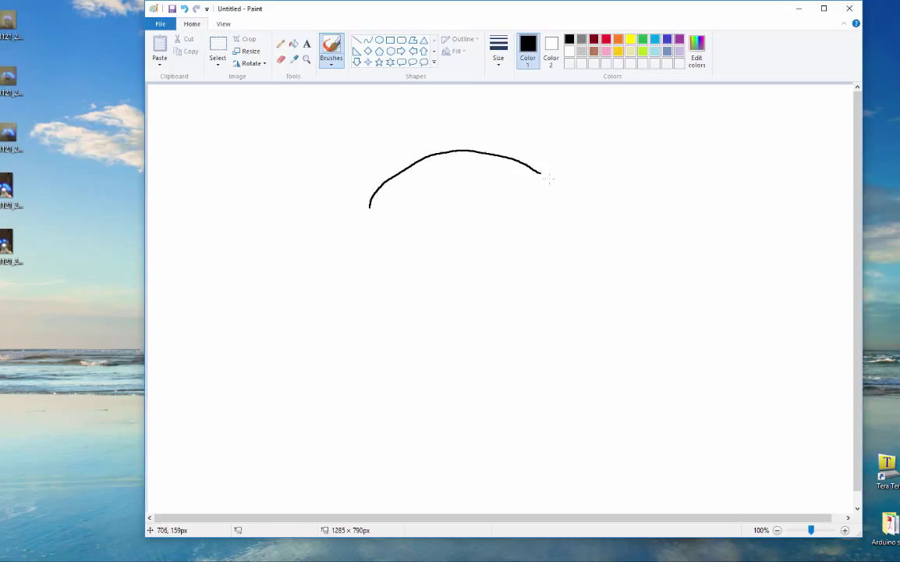
left_click_drag(538, 170, 320, 297)
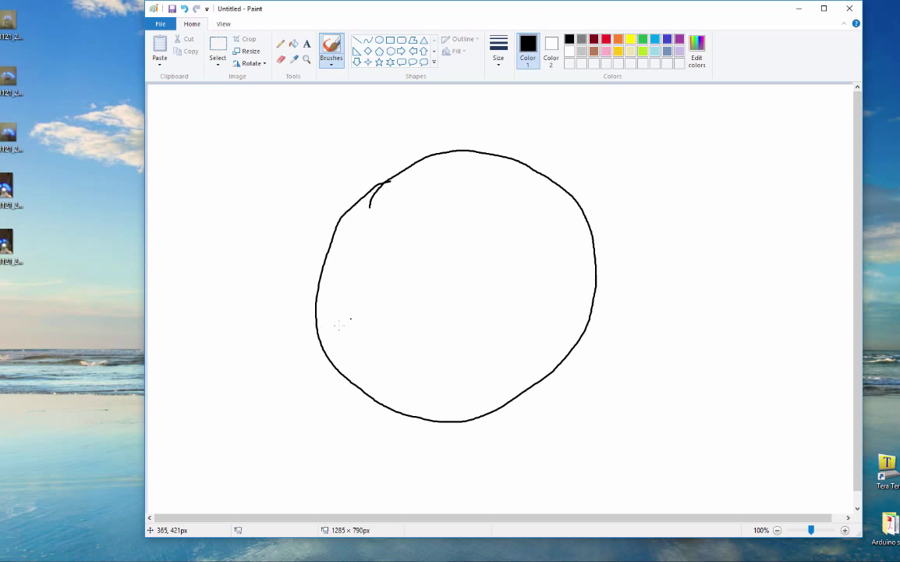
left_click_drag(312, 275, 343, 275)
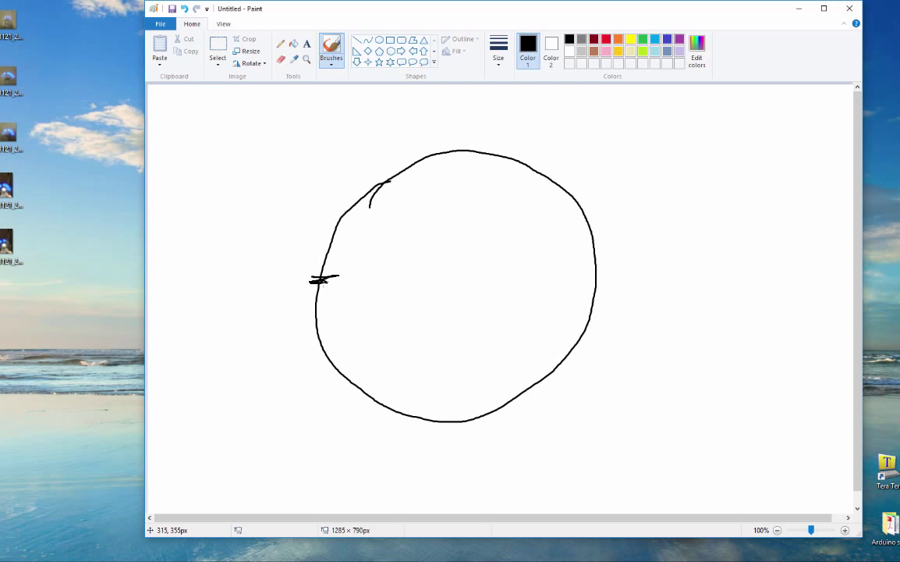
mouse_move(320, 279)
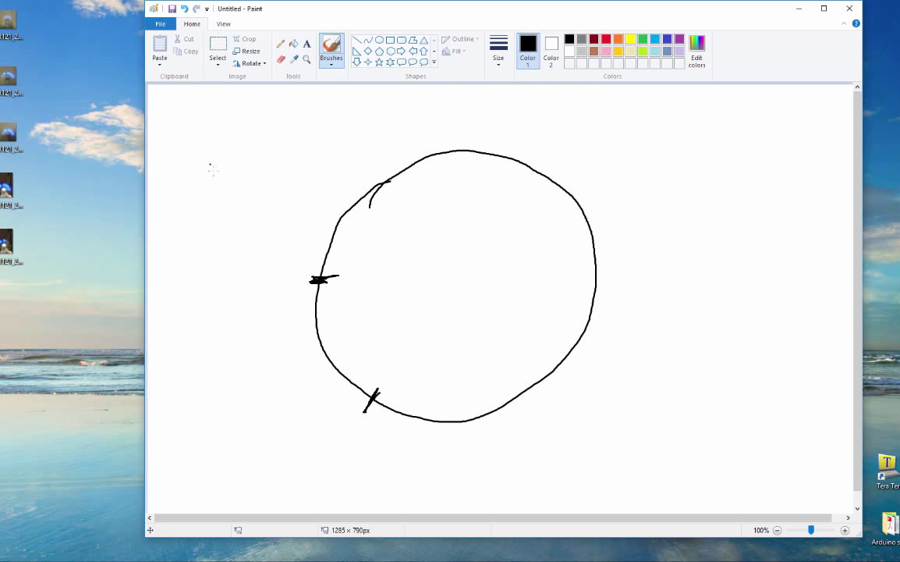
mouse_move(174, 159)
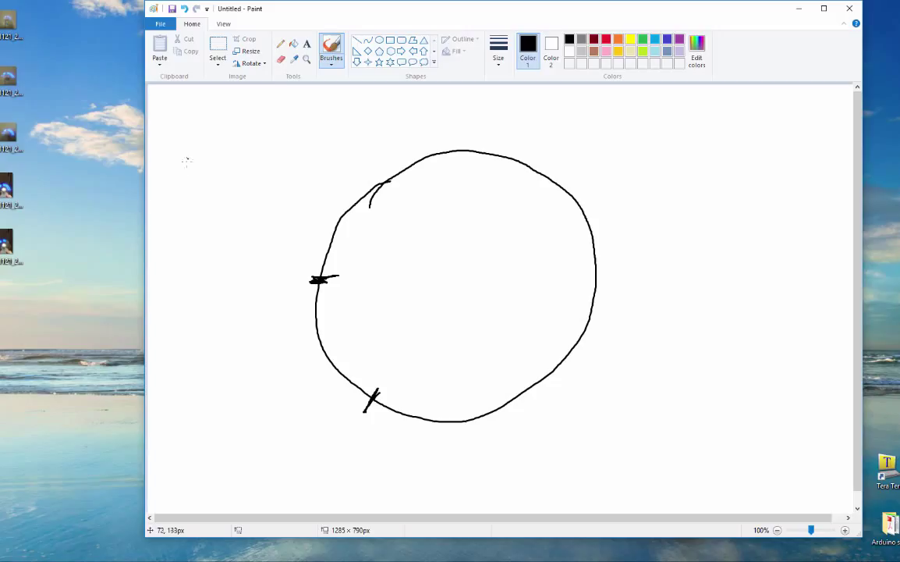
mouse_move(170, 182)
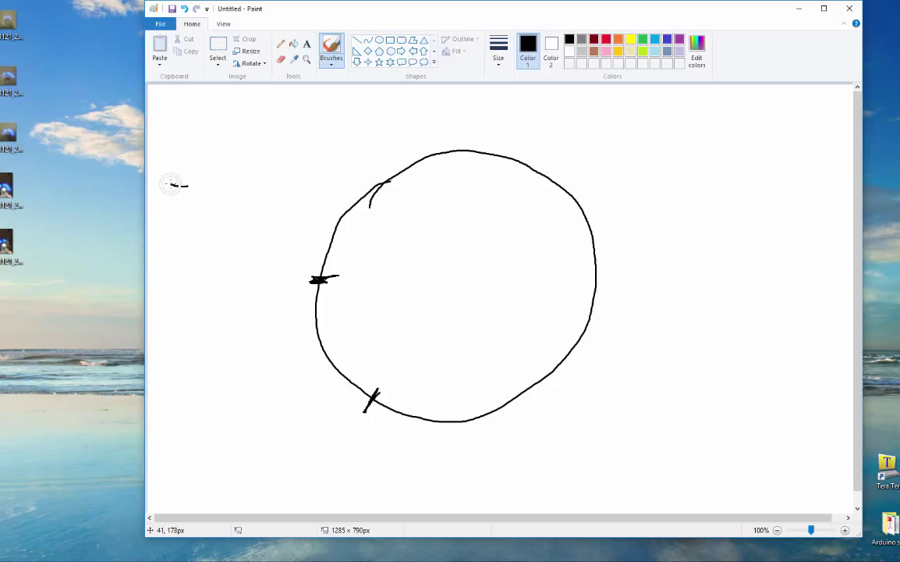
Draw a two-pulse square waveform at top-left with a width marker line above it.
left_click_drag(184, 125, 178, 186)
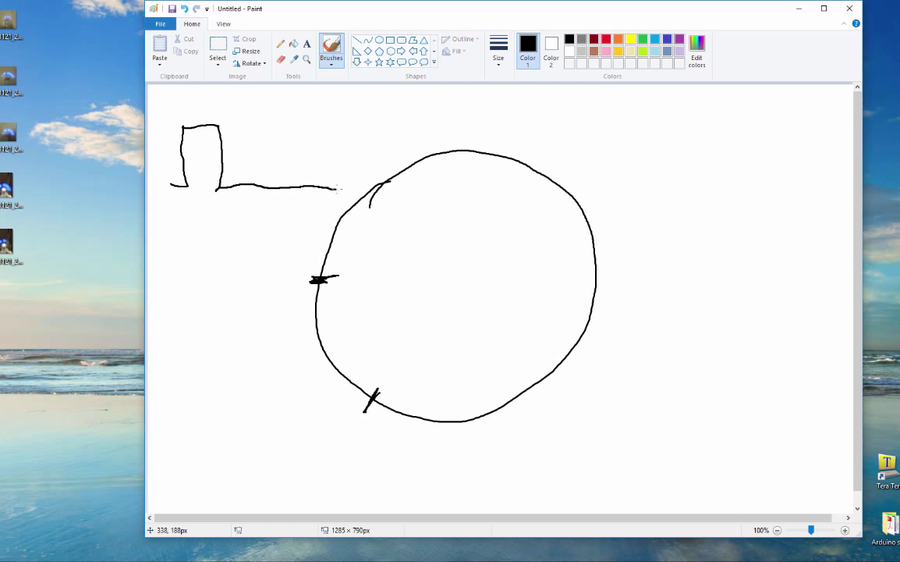
left_click_drag(336, 189, 363, 188)
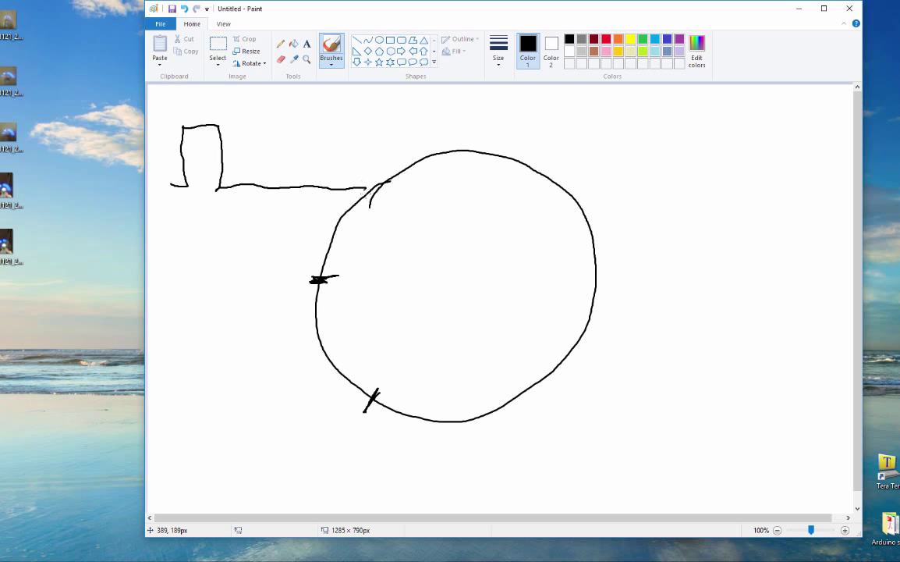
left_click_drag(359, 134, 364, 191)
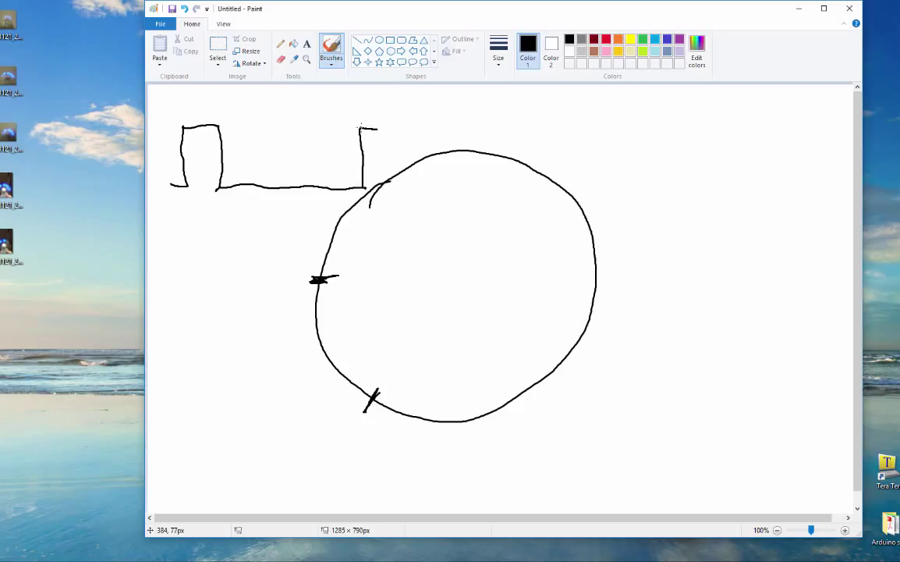
left_click_drag(360, 125, 409, 167)
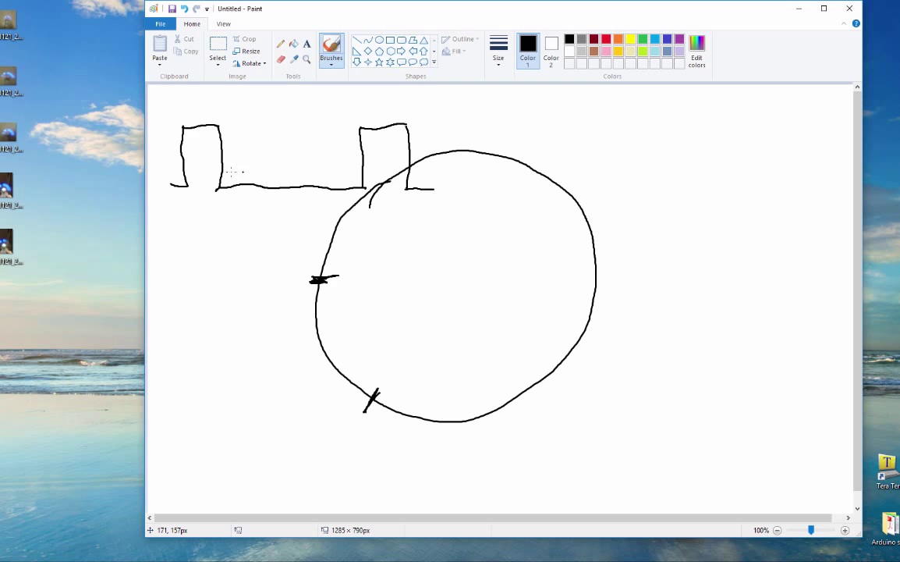
mouse_move(179, 158)
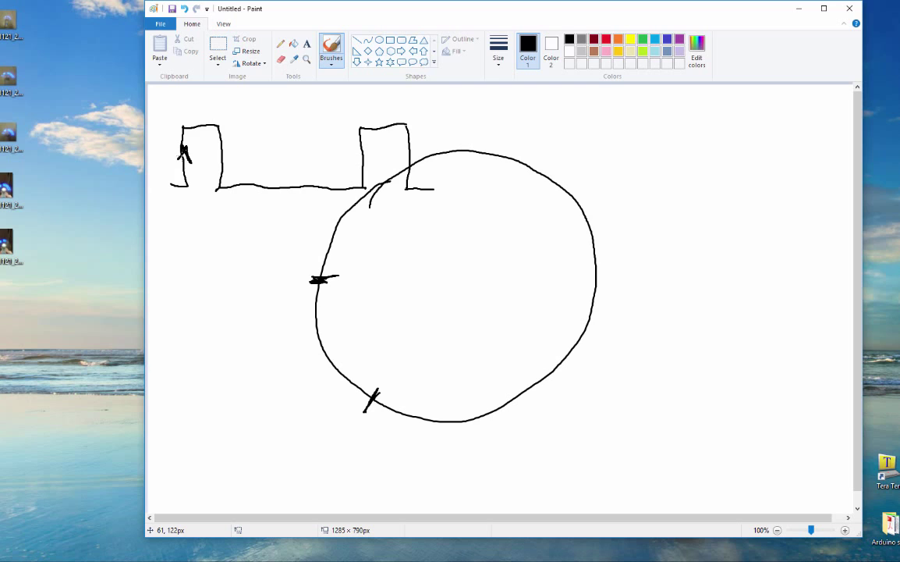
mouse_move(343, 161)
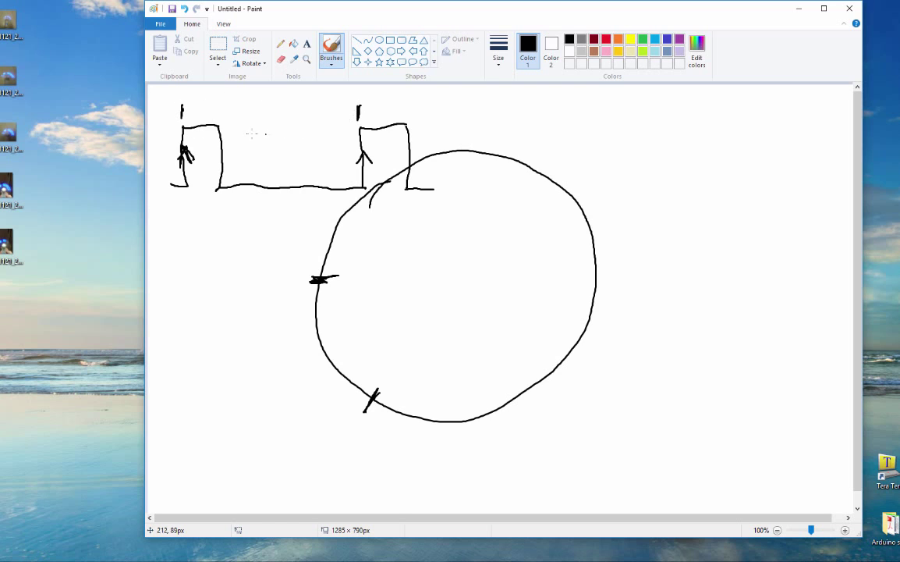
left_click_drag(183, 115, 242, 113)
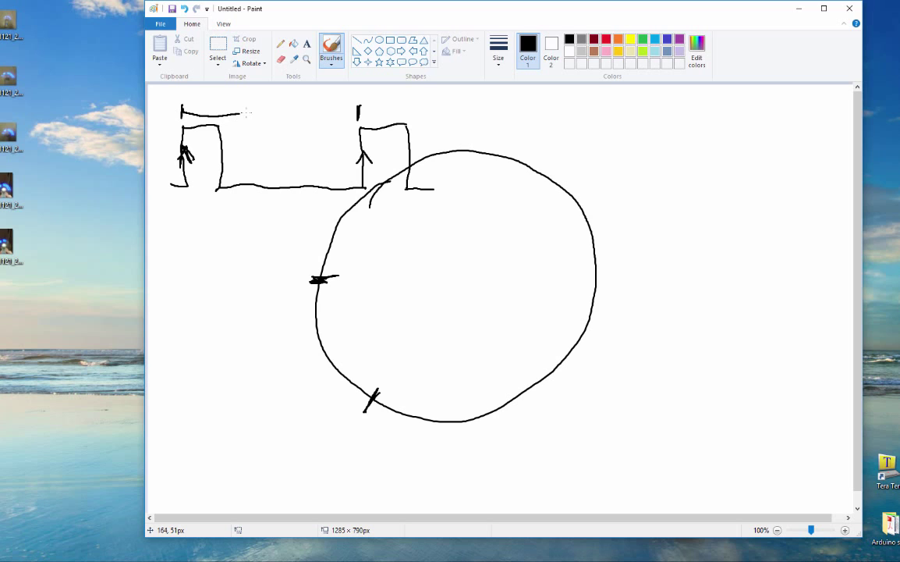
left_click_drag(226, 113, 358, 112)
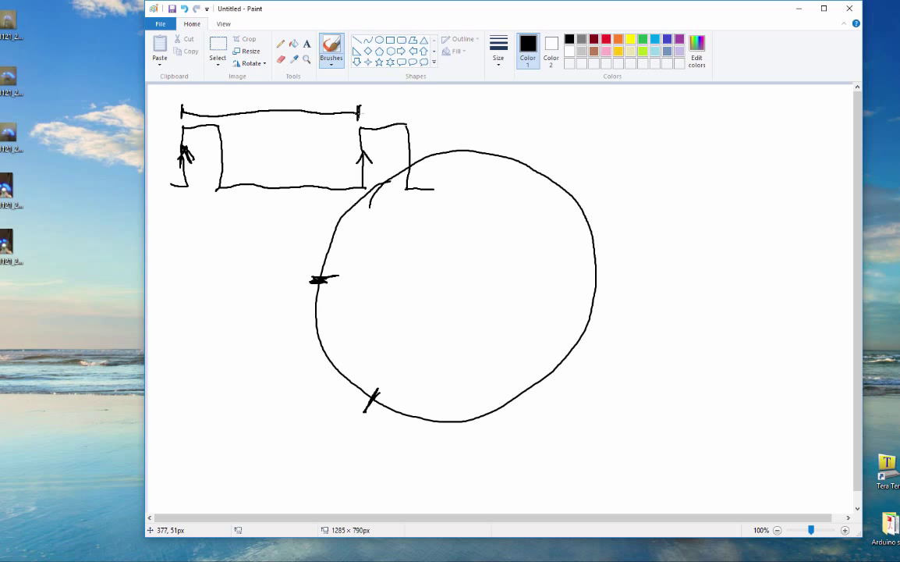
mouse_move(308, 160)
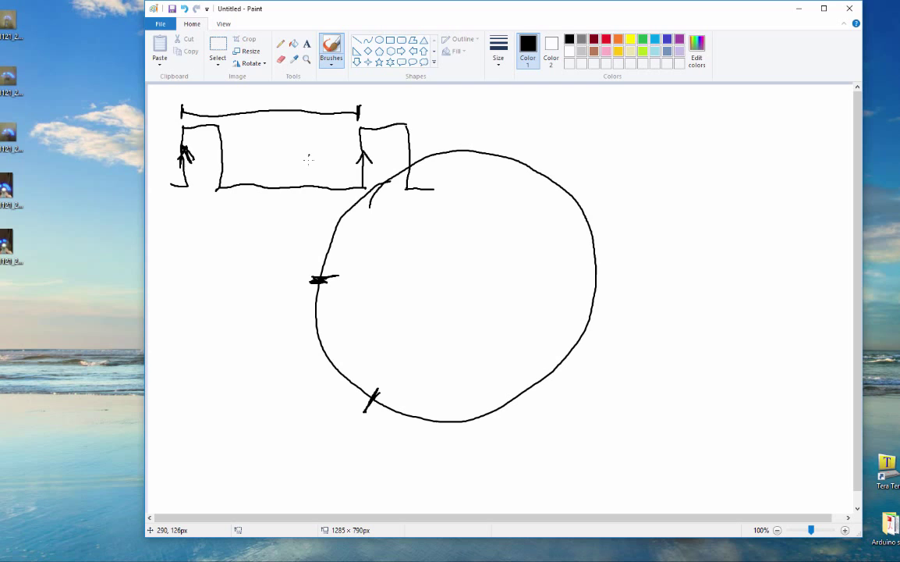
mouse_move(318, 203)
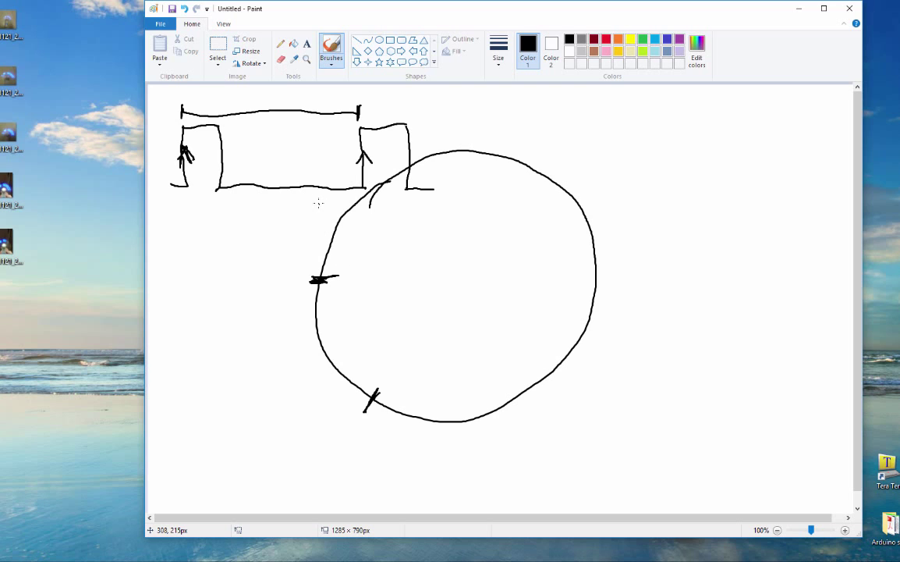
mouse_move(350, 276)
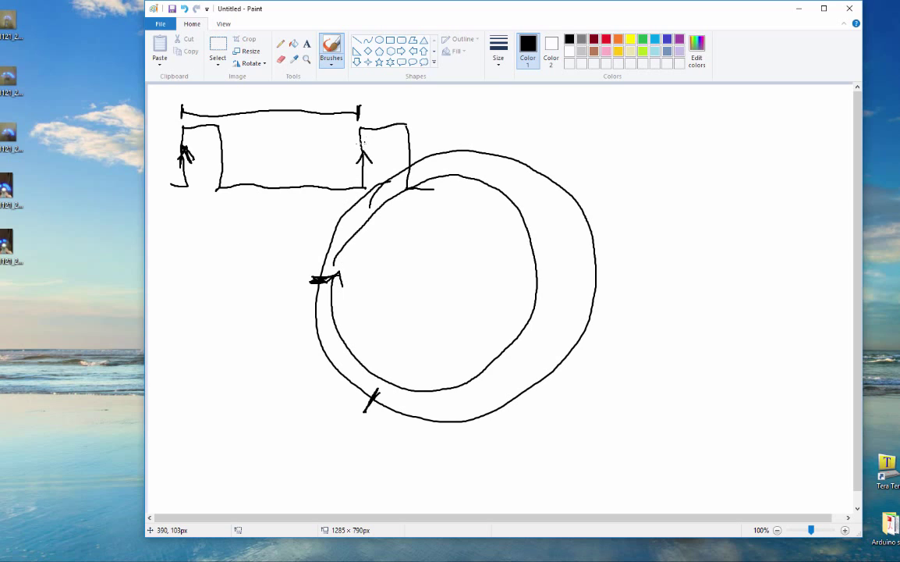
mouse_move(173, 118)
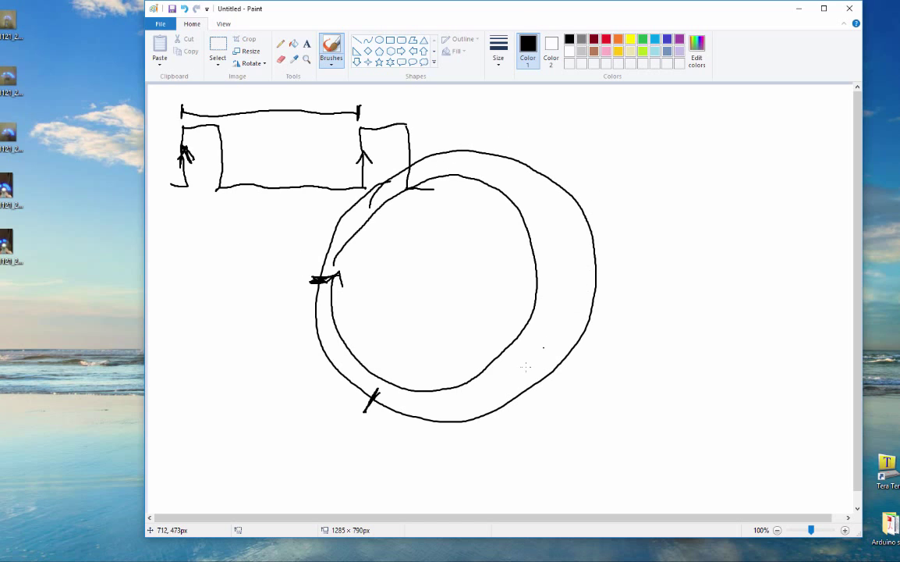
mouse_move(228, 137)
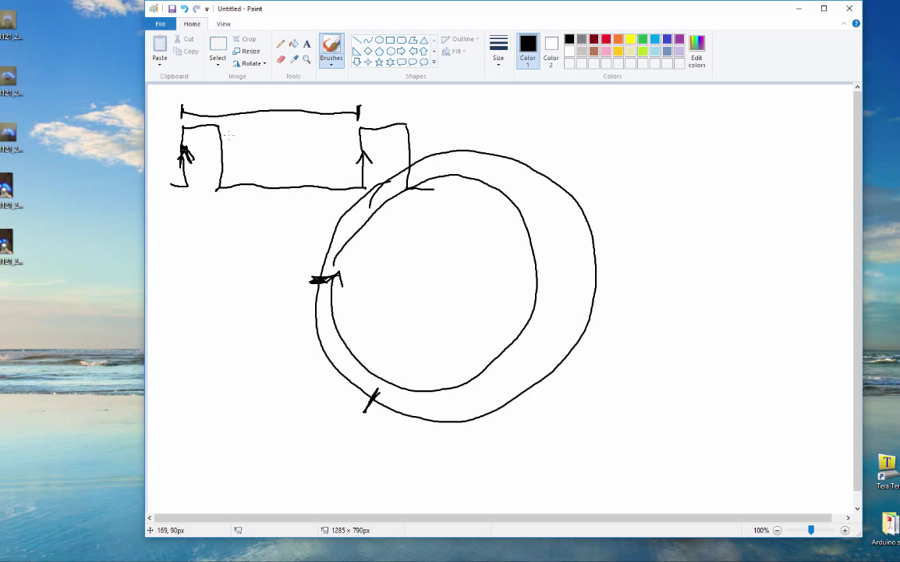
mouse_move(270, 193)
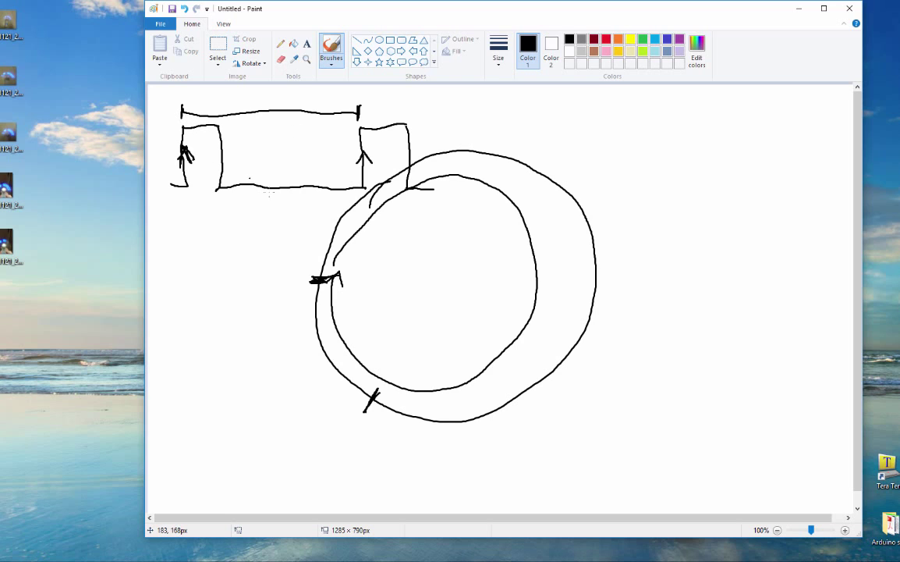
mouse_move(277, 108)
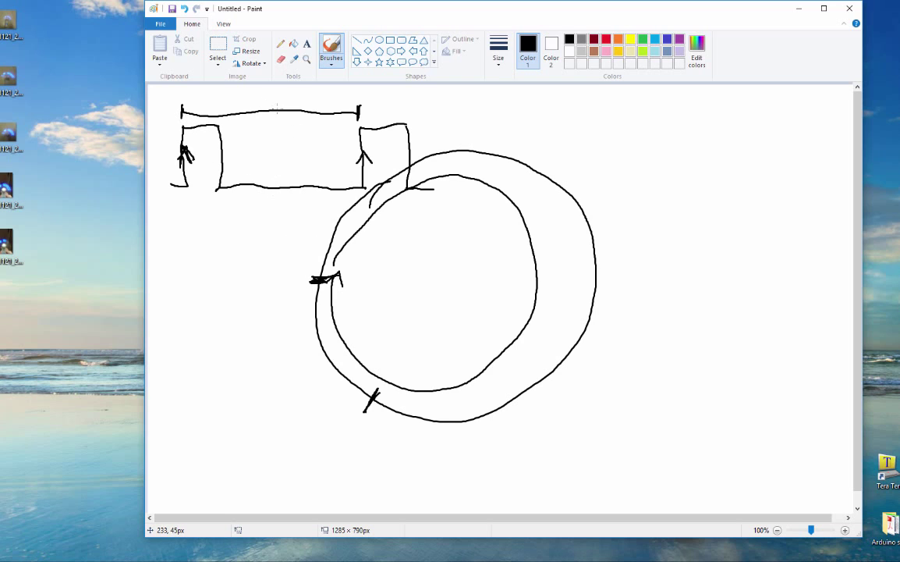
mouse_move(257, 181)
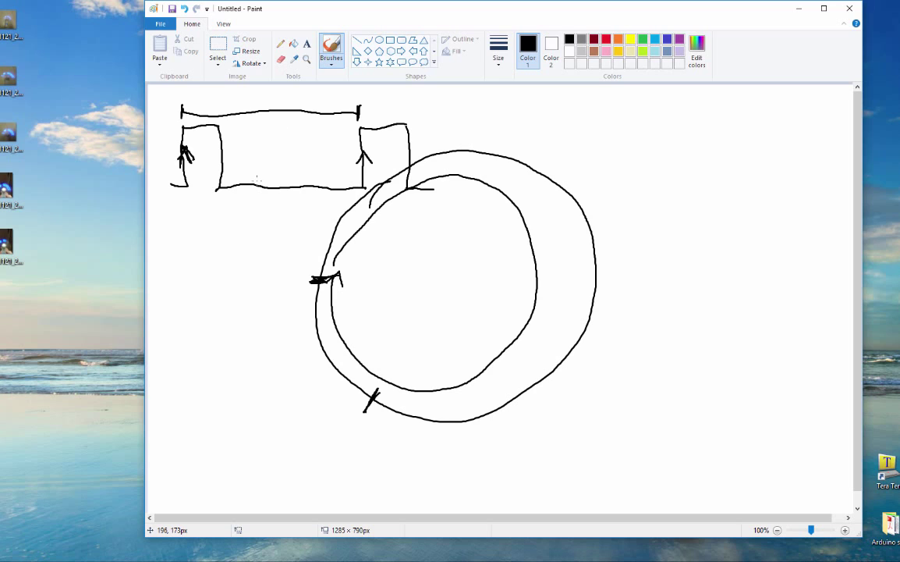
mouse_move(310, 125)
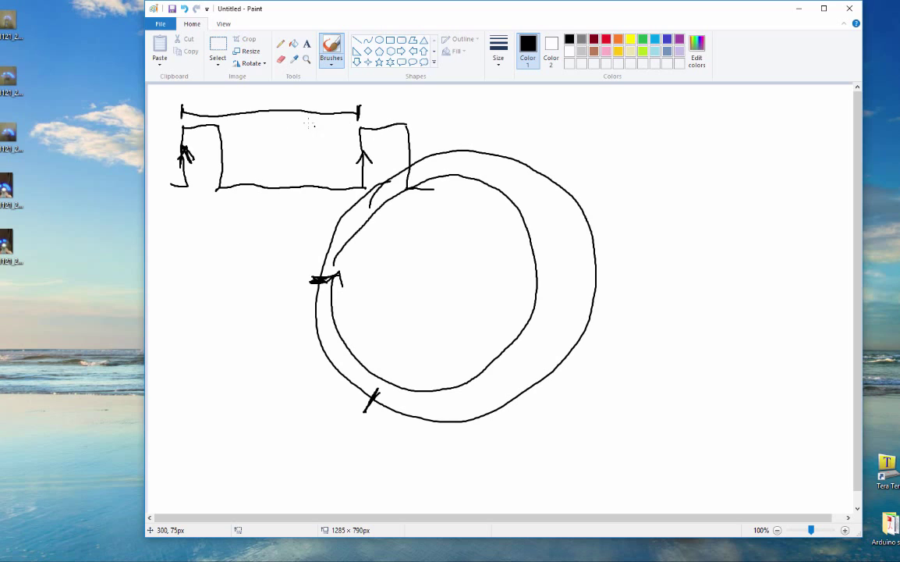
mouse_move(425, 151)
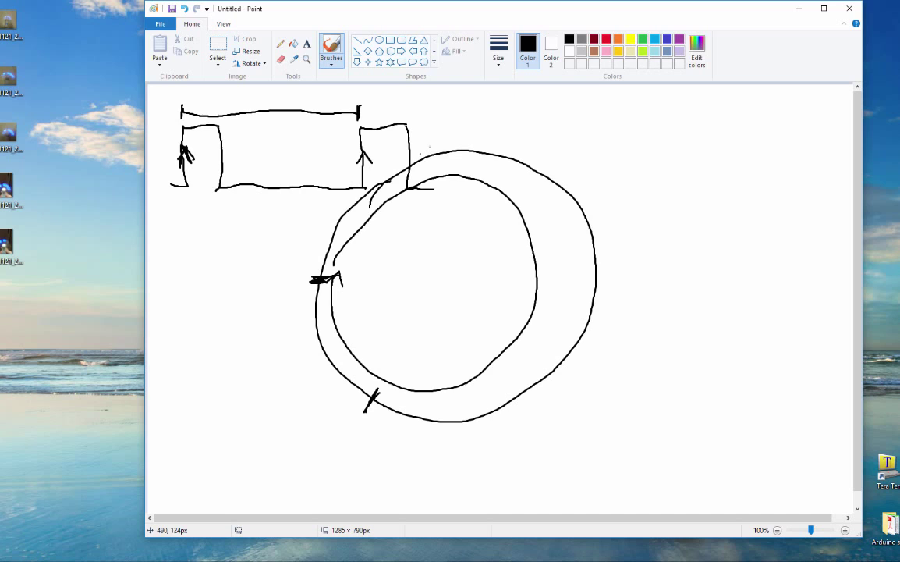
mouse_move(281, 96)
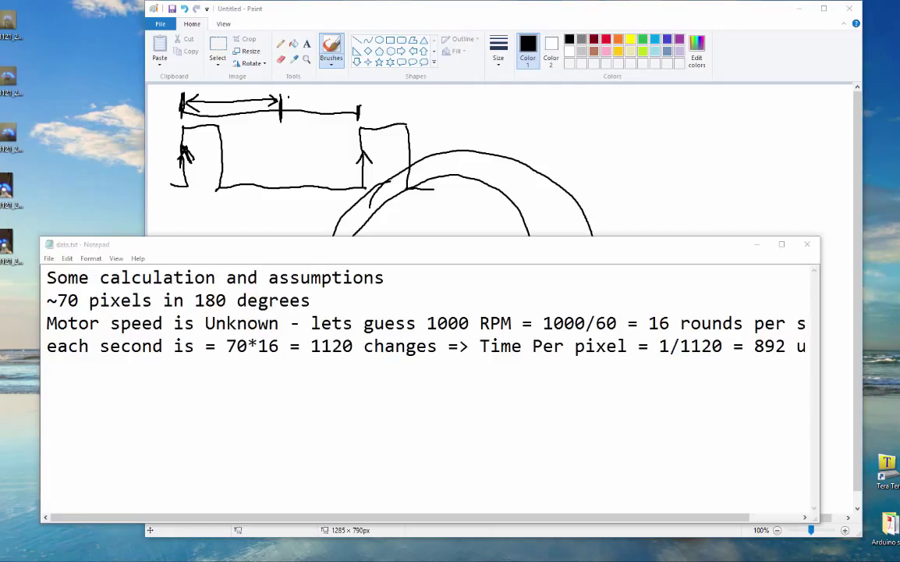
mouse_move(226, 222)
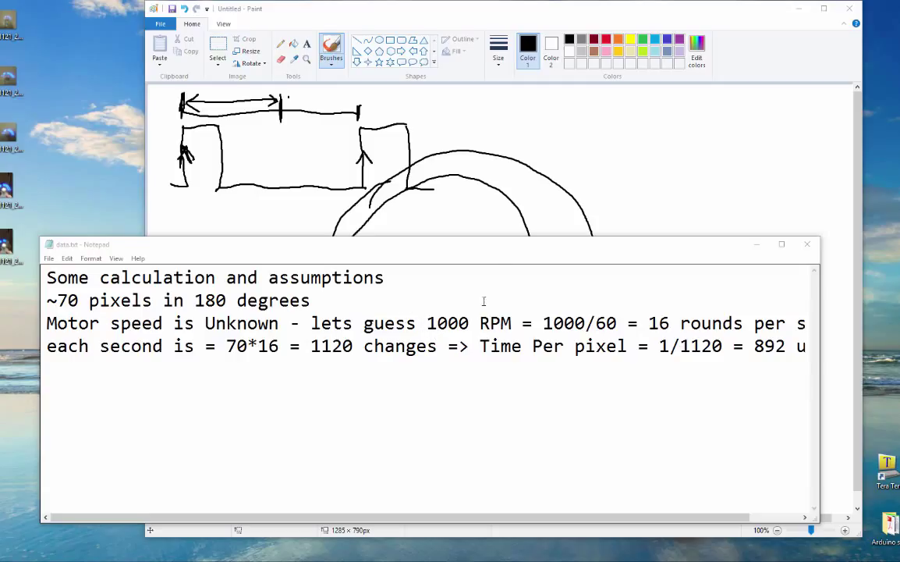
mouse_move(465, 248)
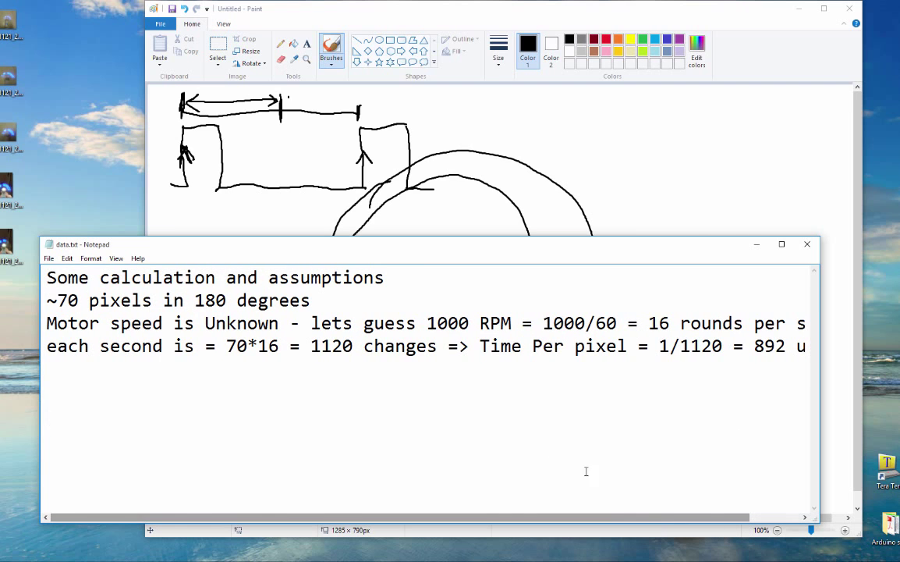
mouse_move(236, 374)
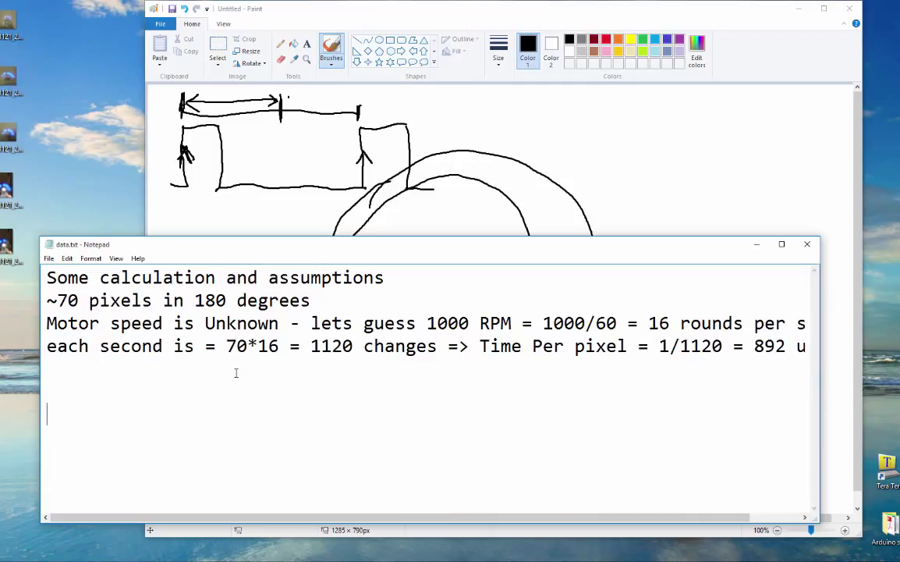
mouse_move(356, 362)
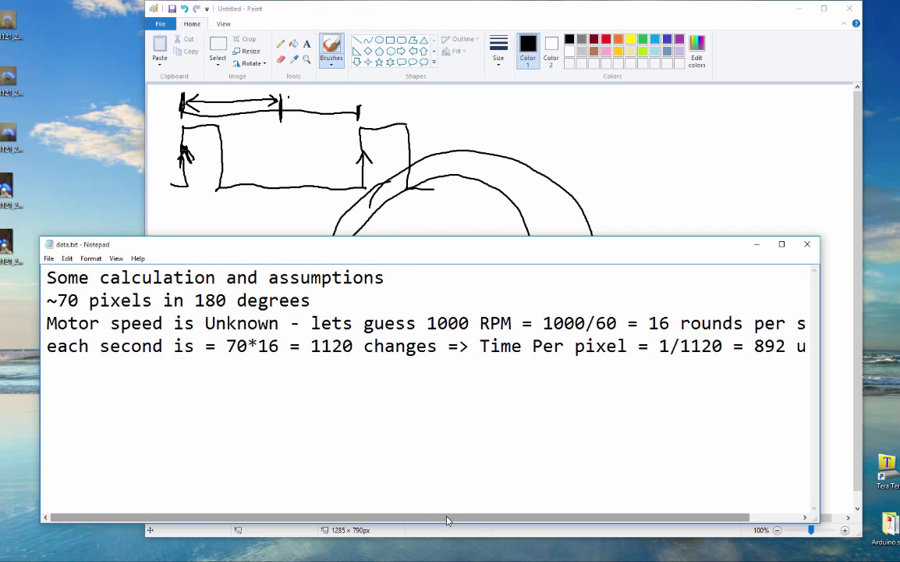
scroll("right", 3)
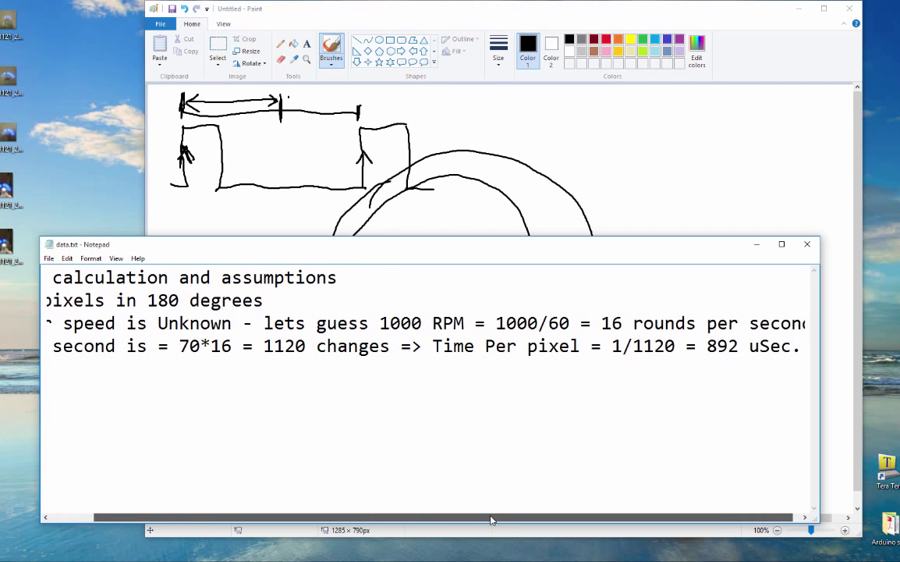
scroll("left", 3)
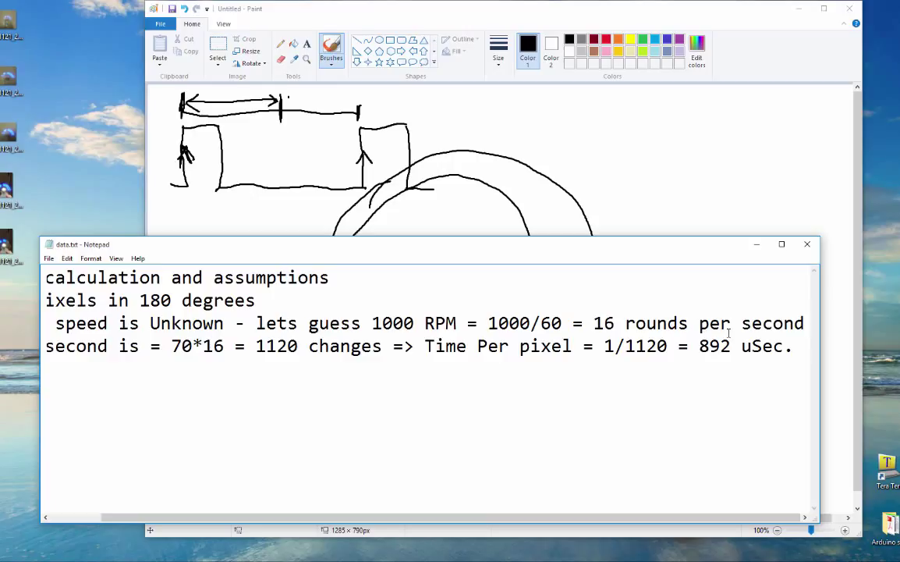
mouse_move(554, 144)
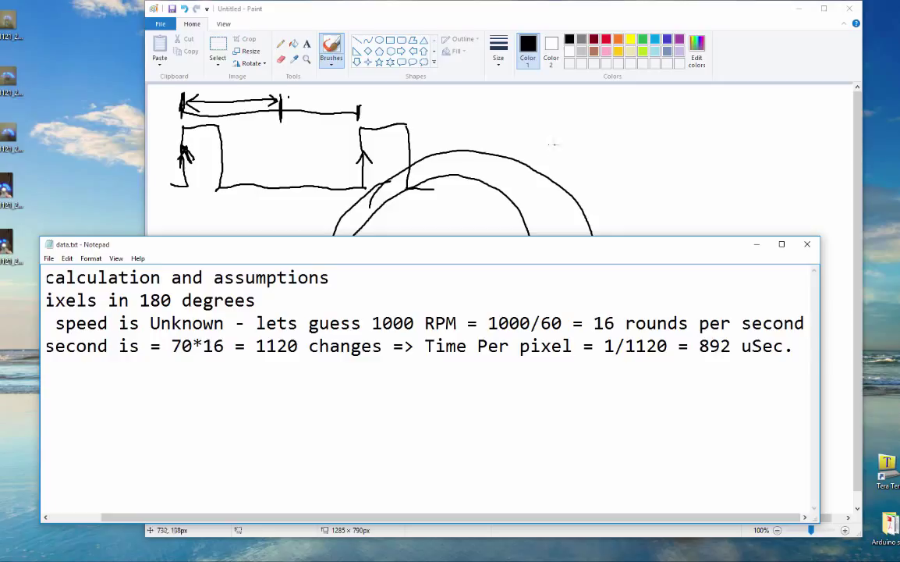
mouse_move(532, 177)
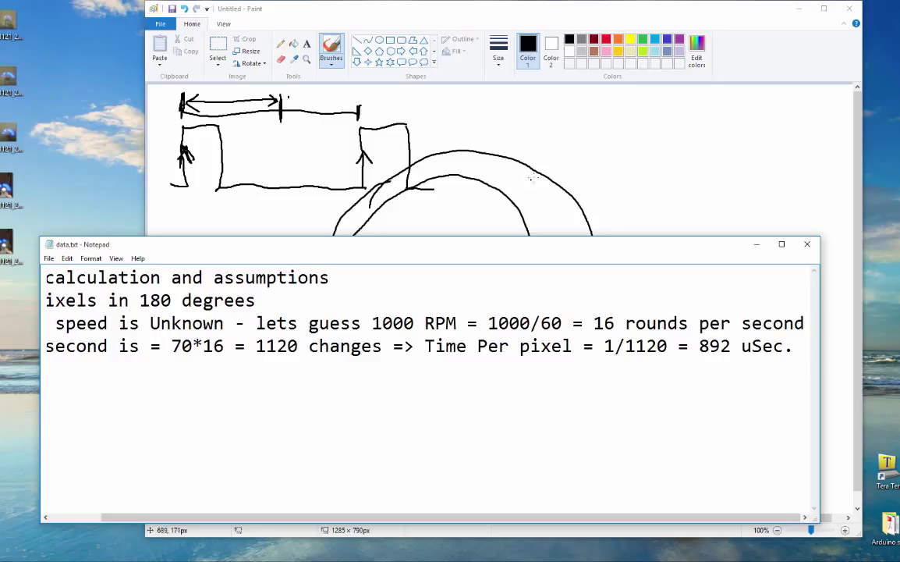
mouse_move(564, 154)
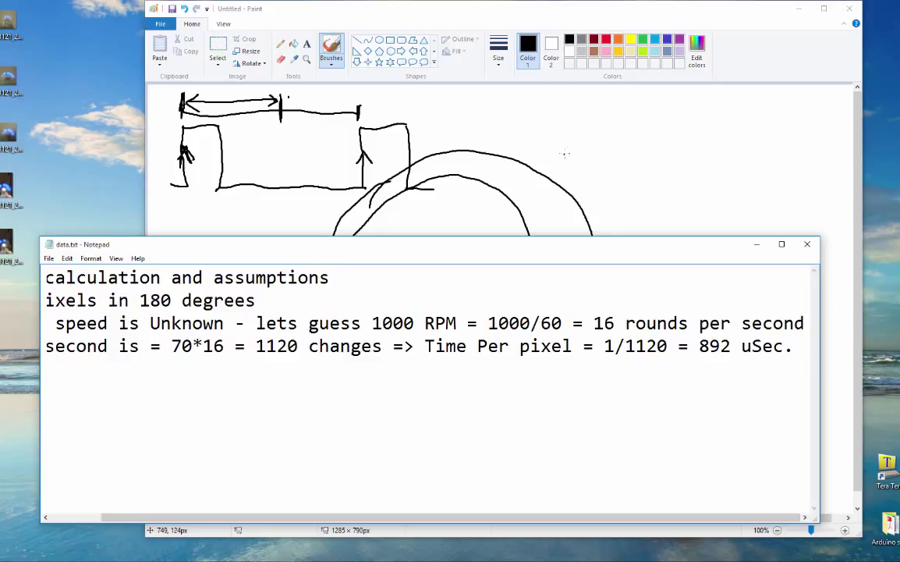
mouse_move(554, 152)
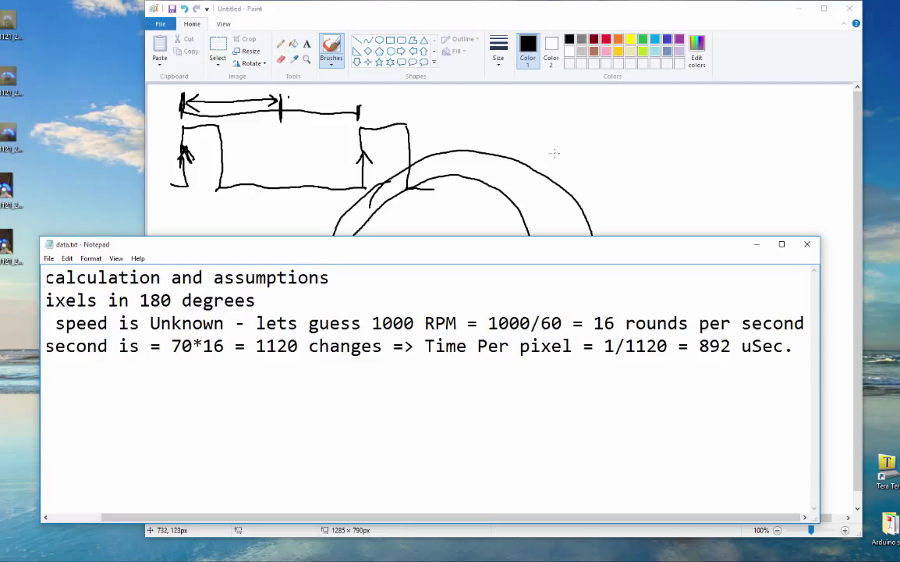
mouse_move(555, 165)
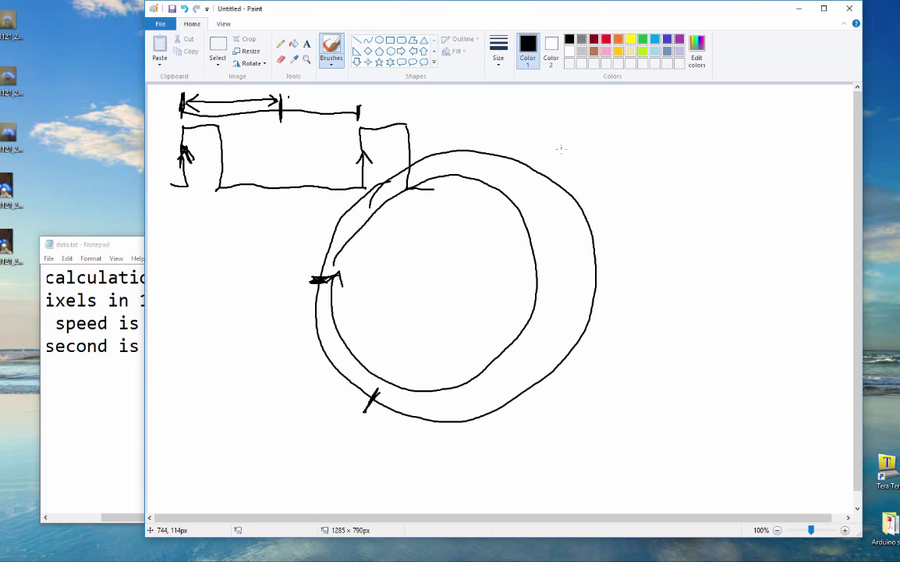
Brush a row of arch-shaped humps at the upper right of the canvas.
left_click_drag(560, 145, 621, 125)
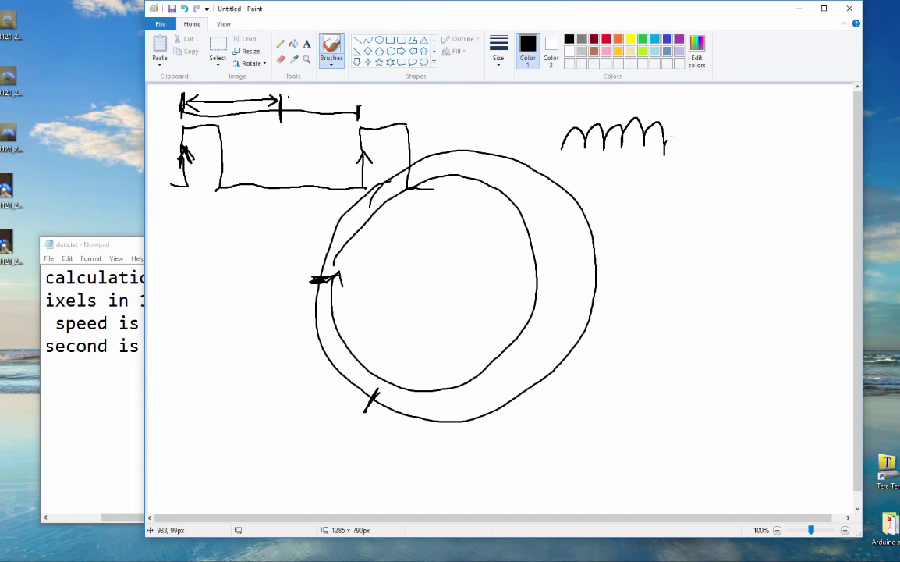
left_click_drag(671, 144, 699, 144)
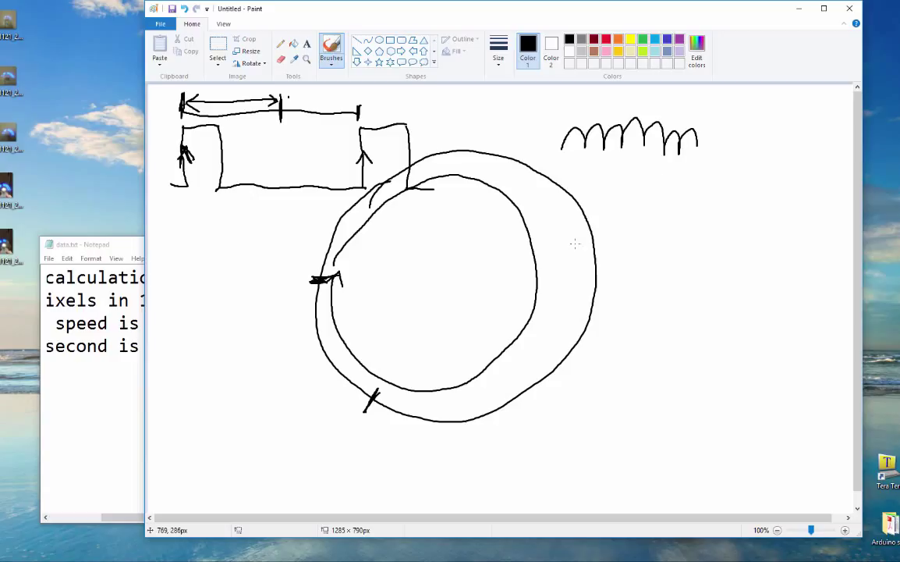
mouse_move(740, 280)
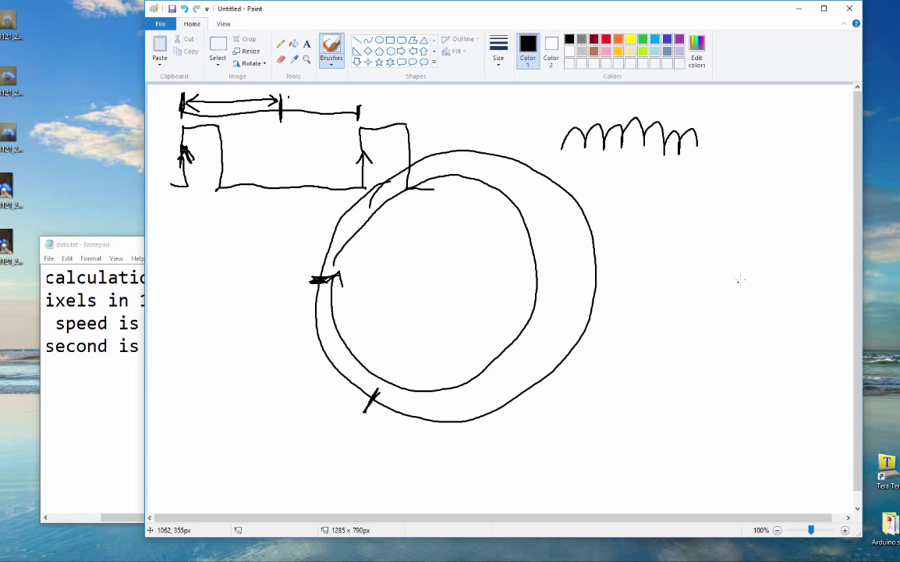
mouse_move(621, 193)
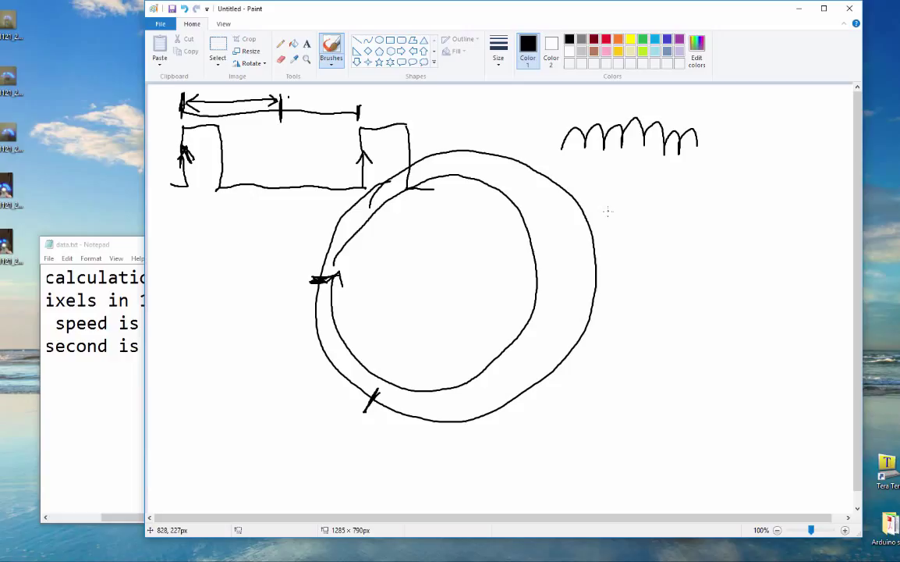
mouse_move(608, 214)
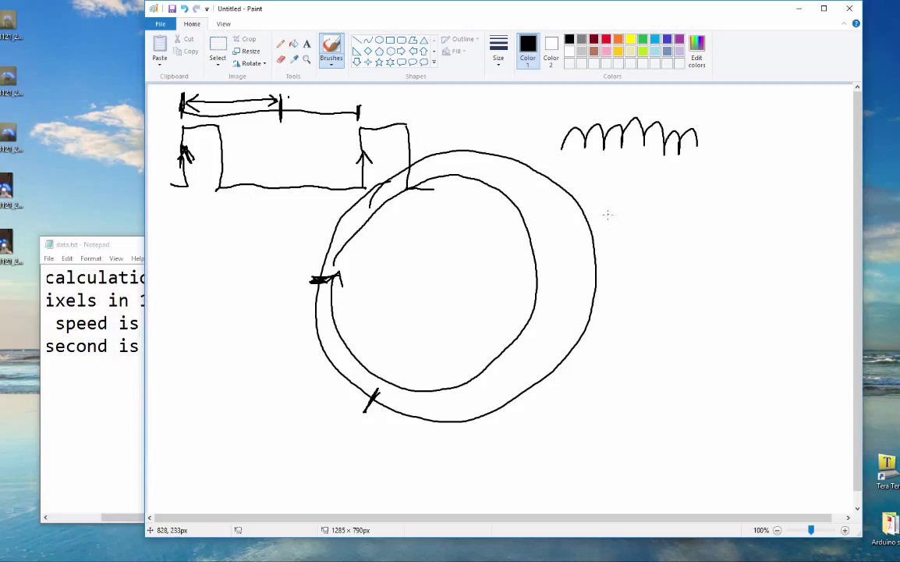
mouse_move(603, 217)
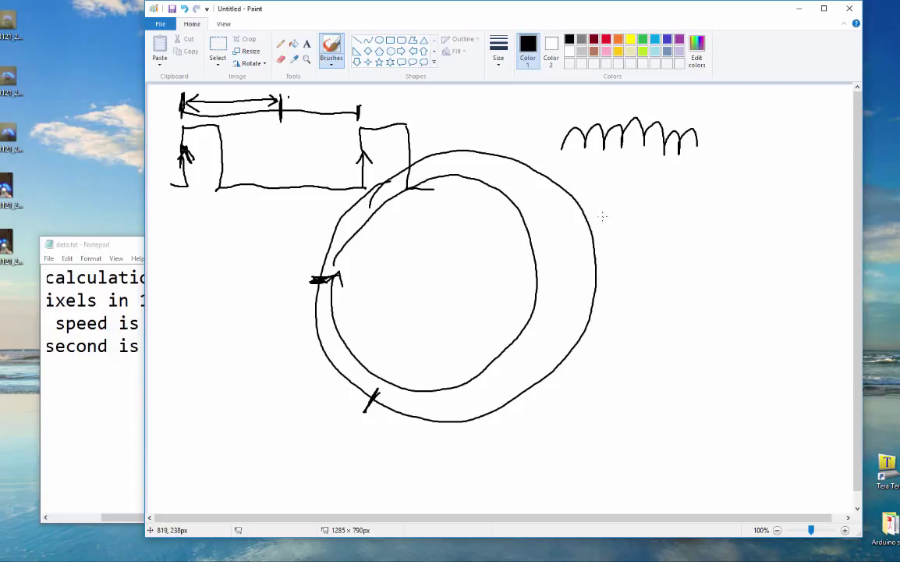
mouse_move(599, 217)
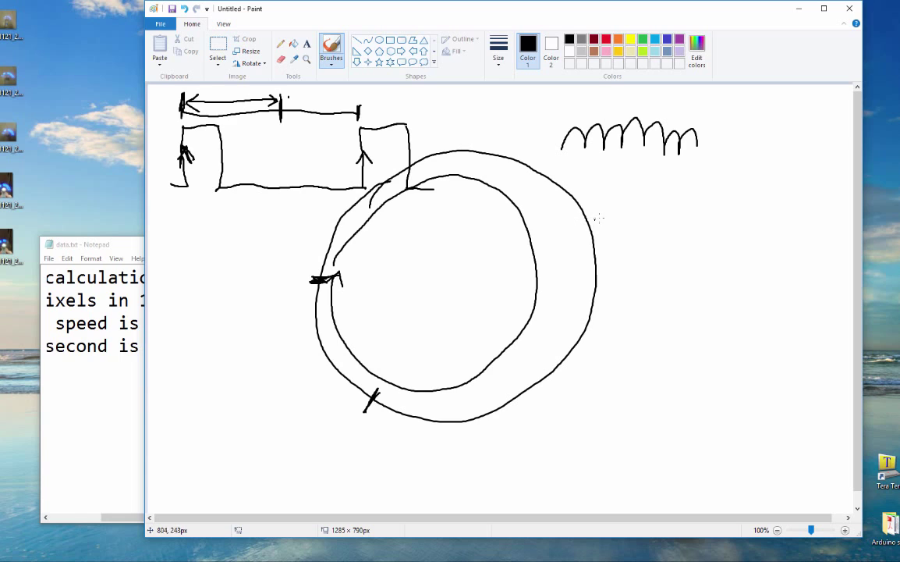
mouse_move(596, 209)
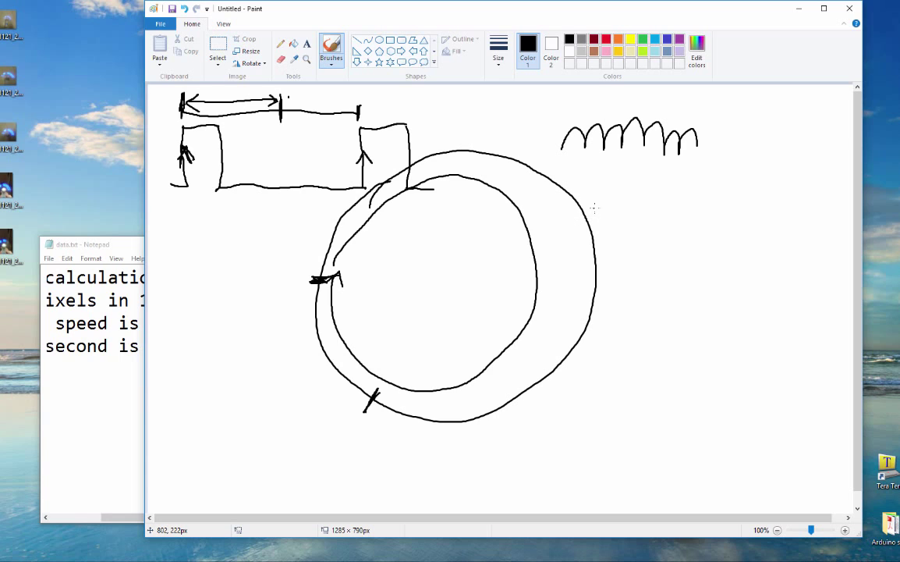
mouse_move(598, 187)
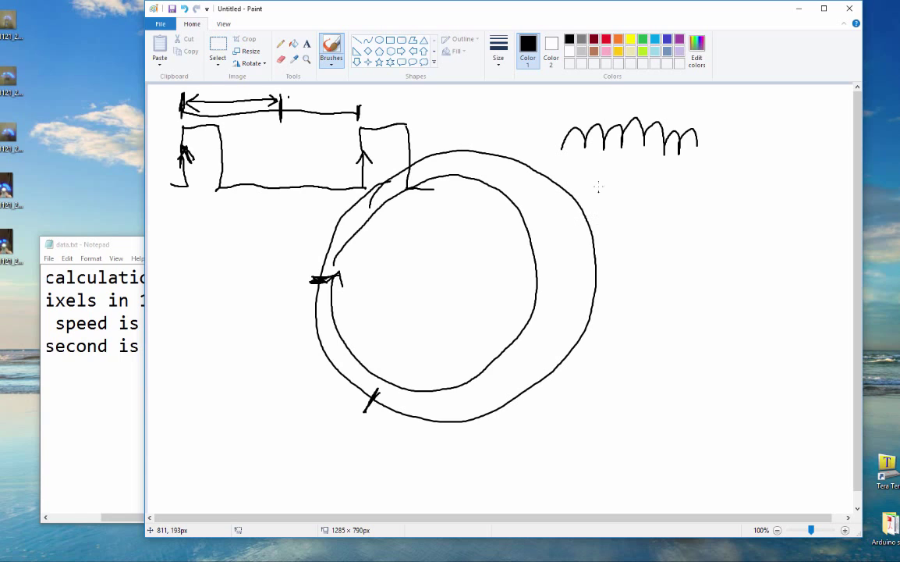
mouse_move(601, 206)
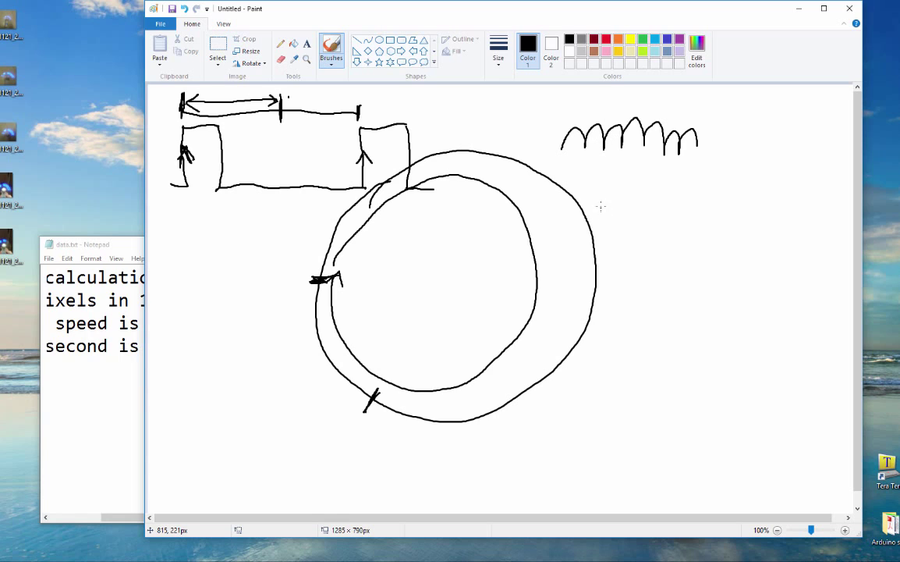
mouse_move(600, 230)
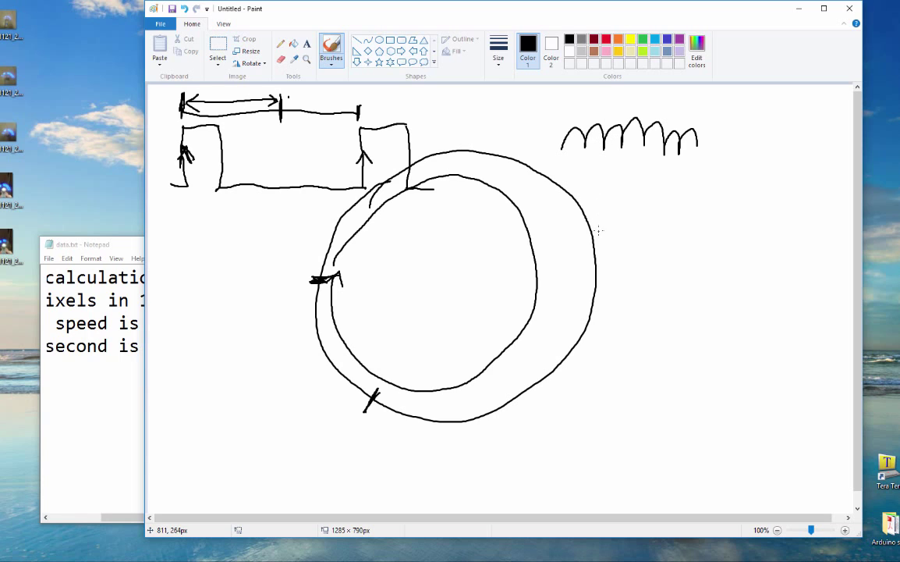
mouse_move(600, 242)
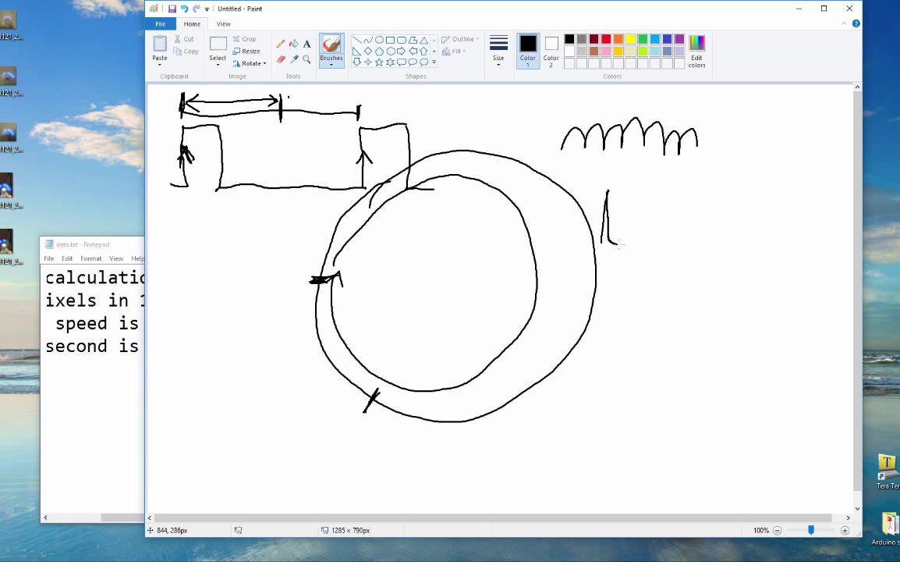
Draw narrow upright square pulses with a baseline below the humped waveform.
left_click_drag(622, 195, 620, 246)
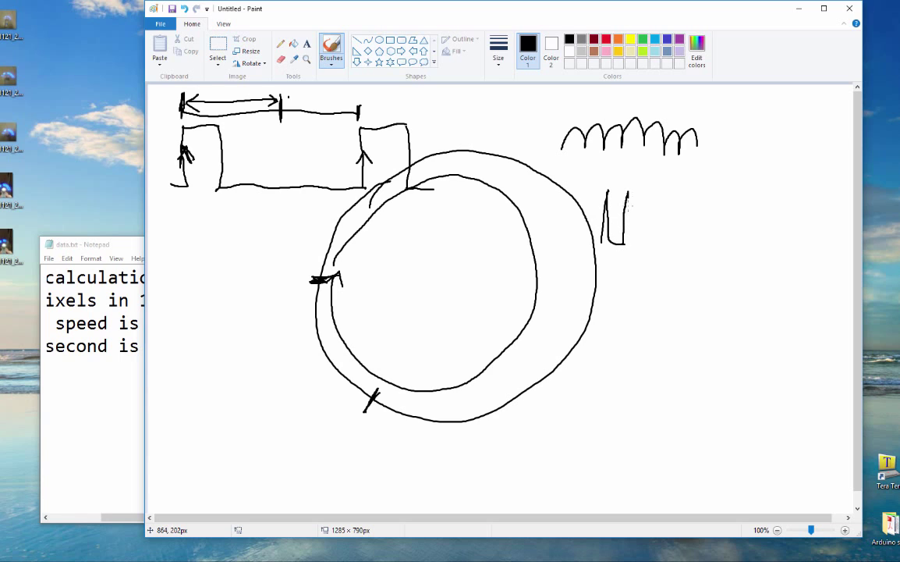
left_click_drag(647, 195, 648, 249)
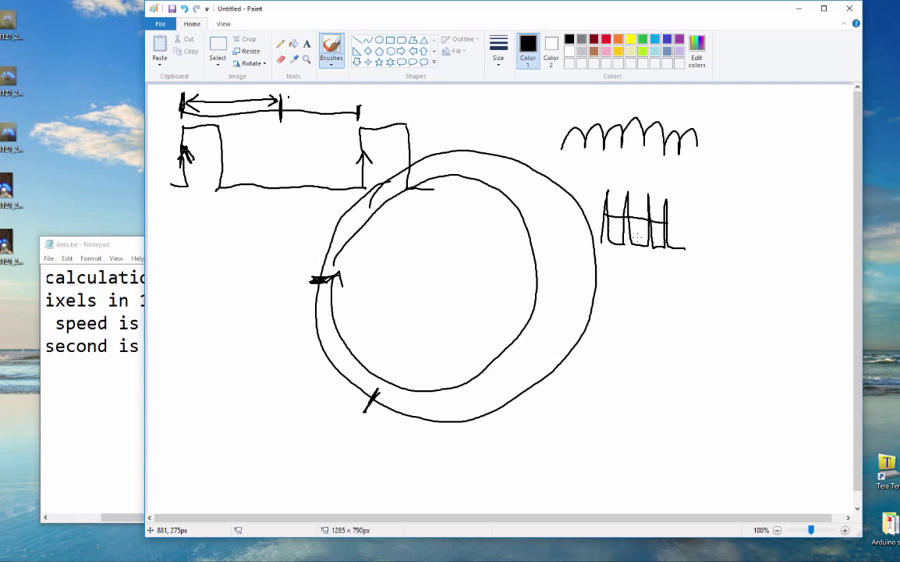
mouse_move(428, 199)
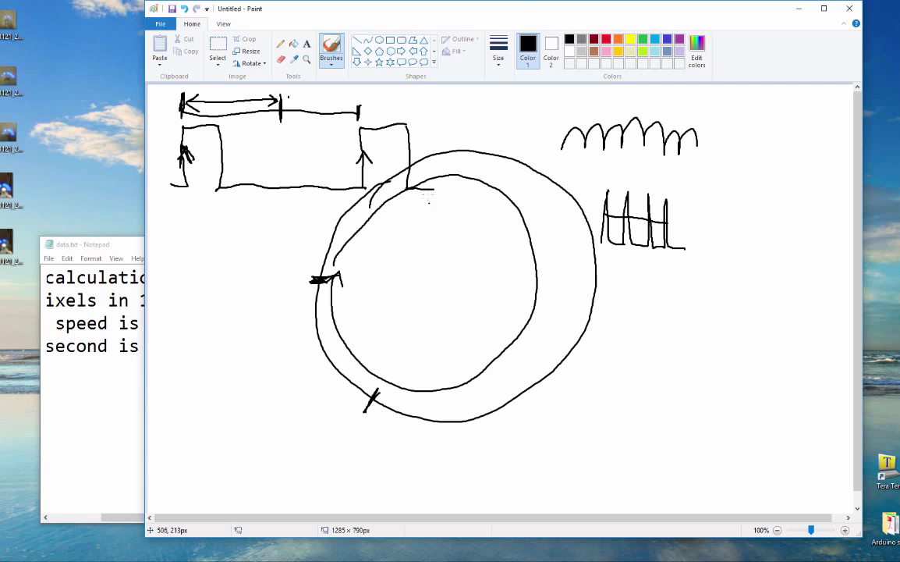
mouse_move(79, 201)
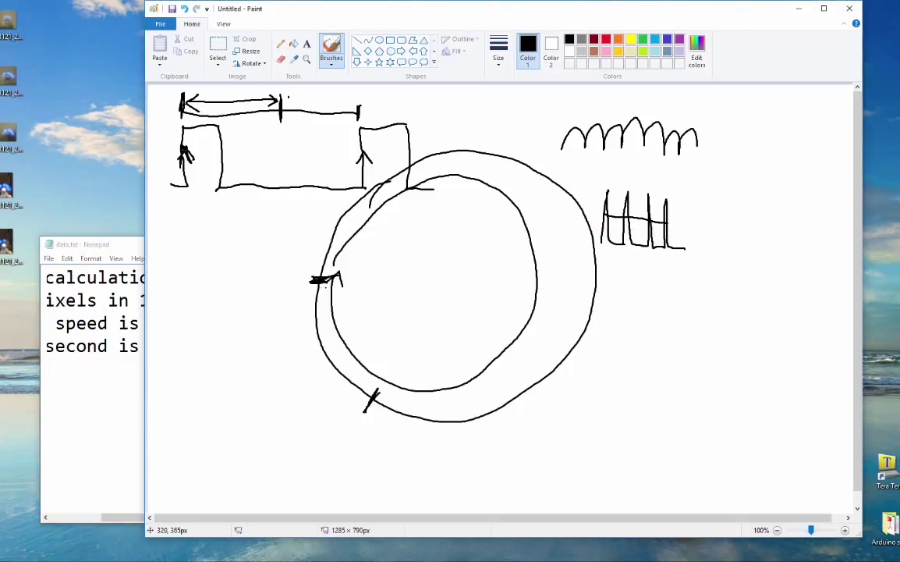
mouse_move(320, 279)
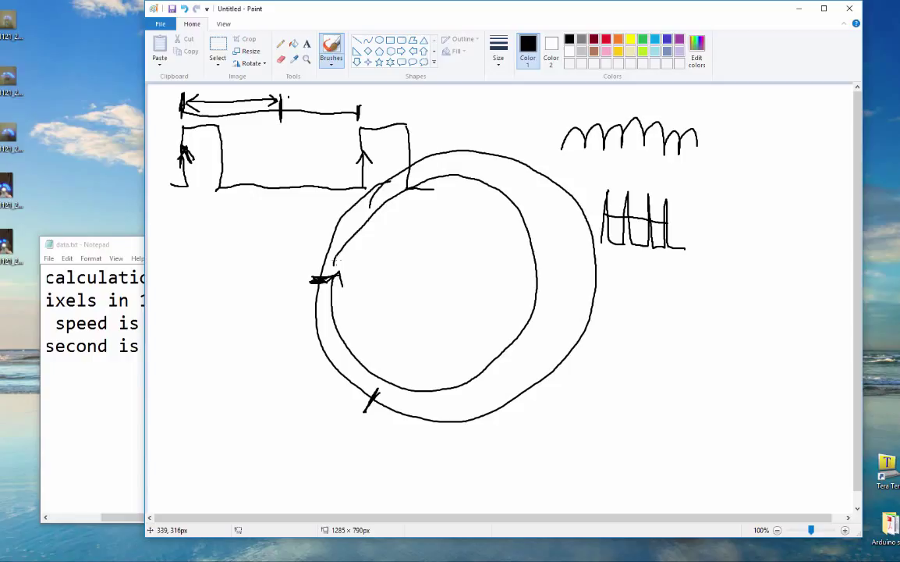
mouse_move(188, 234)
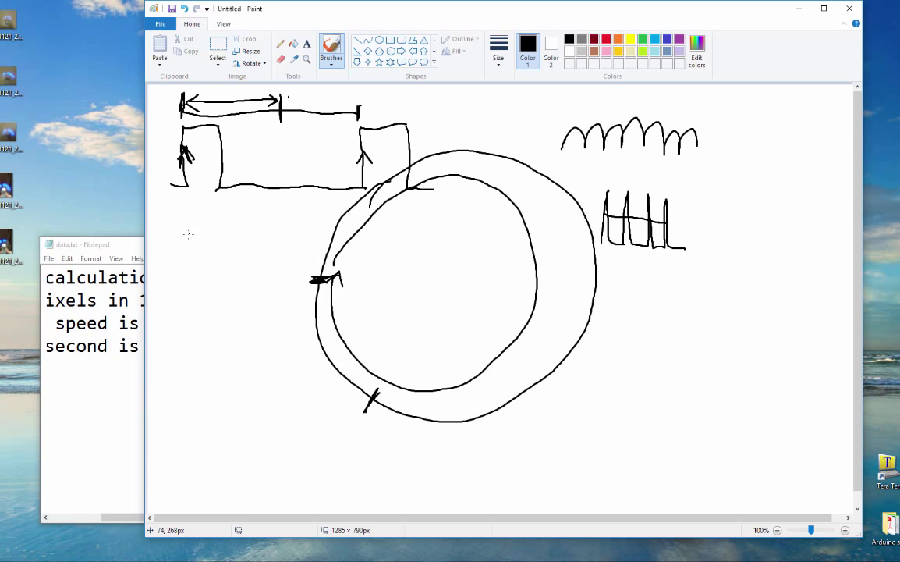
mouse_move(162, 255)
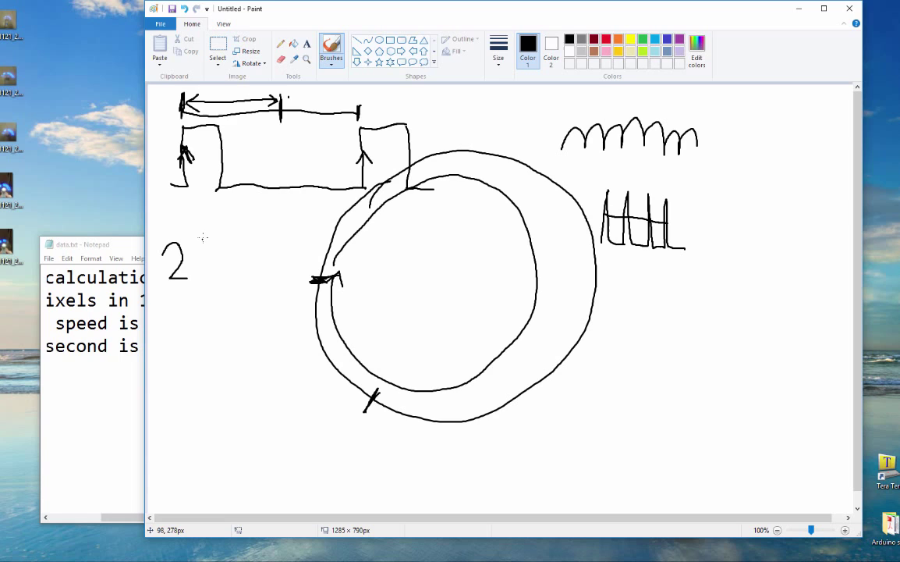
Hand-write '24' left of the circle and draw a line across the inner circle.
left_click_drag(207, 246, 222, 281)
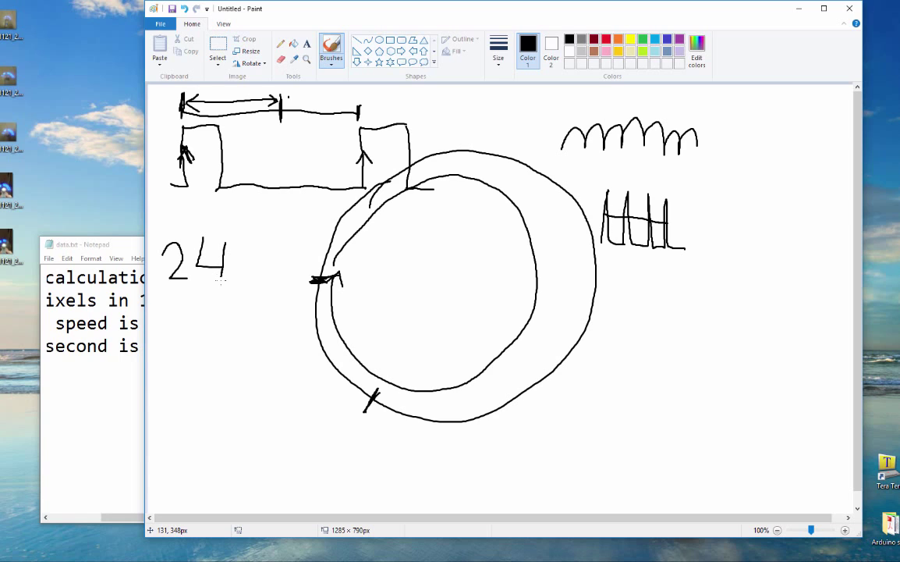
mouse_move(427, 300)
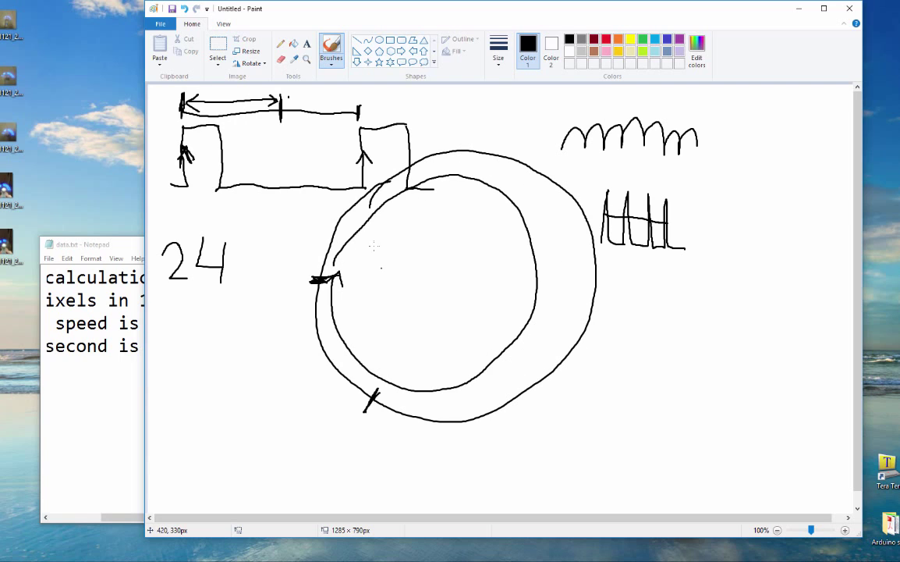
mouse_move(307, 271)
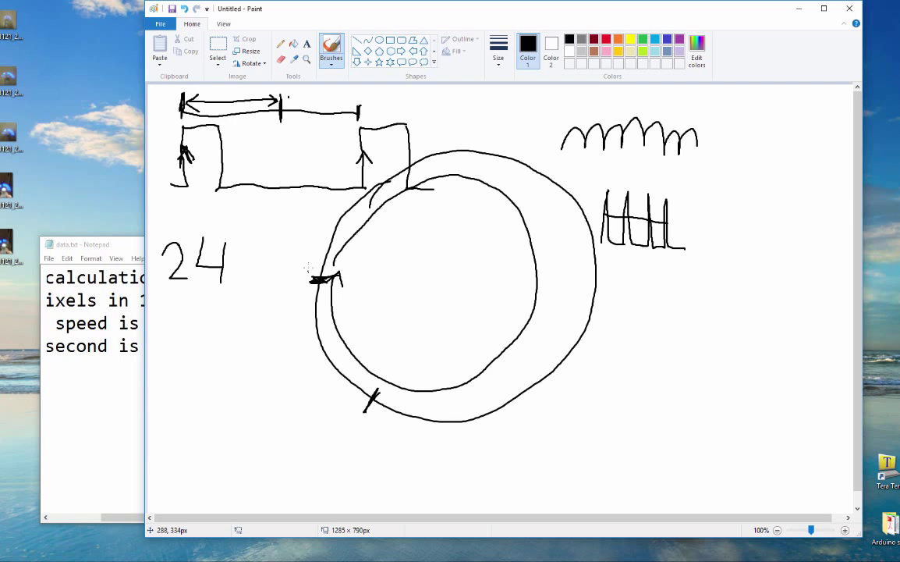
left_click_drag(312, 281, 343, 273)
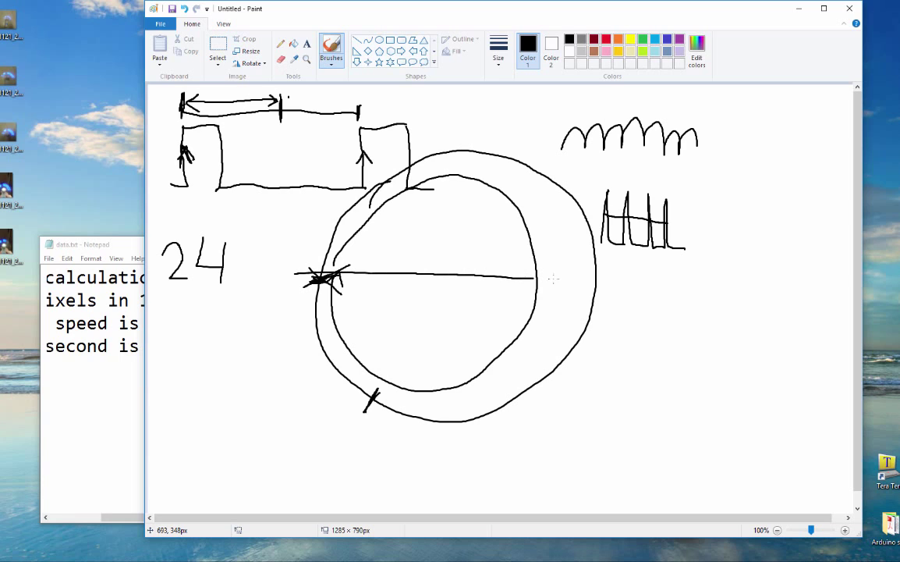
Extend the line through both circles and hand-write '70·24' below-right of the circle.
left_click_drag(530, 279, 615, 278)
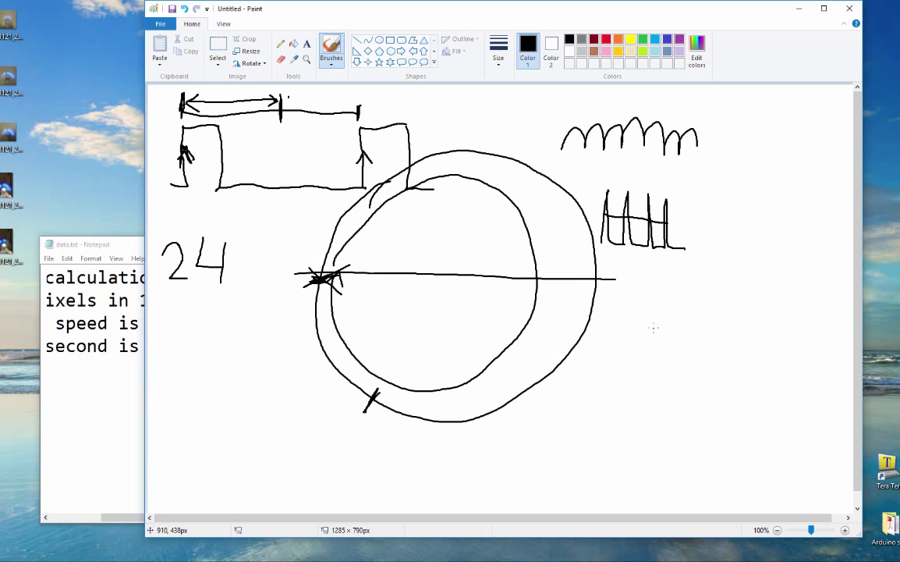
left_click_drag(597, 353, 621, 353)
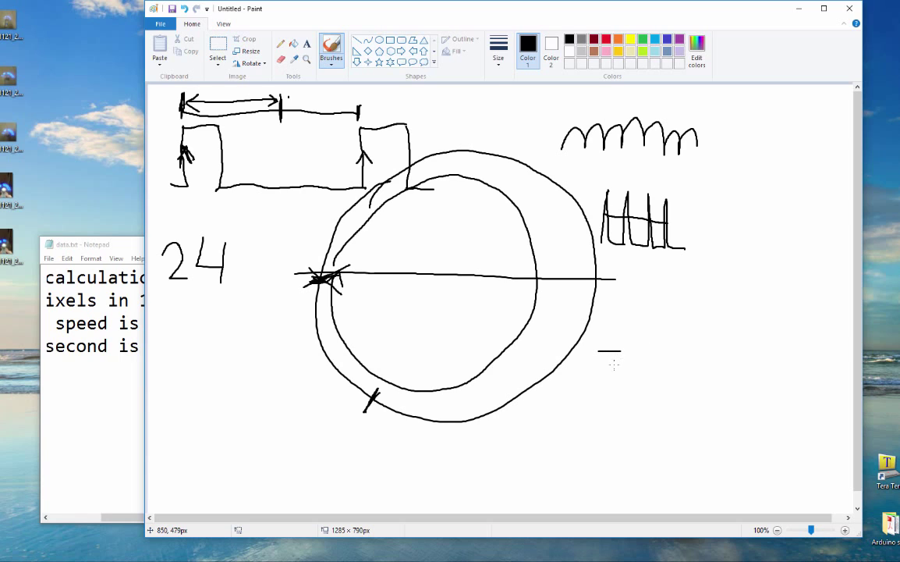
left_click_drag(609, 367, 648, 351)
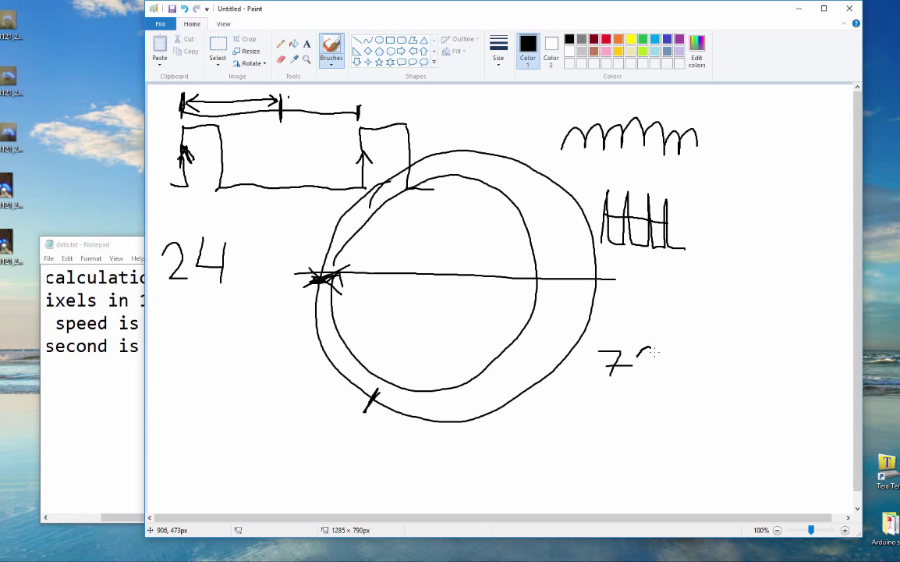
left_click_drag(647, 347, 647, 374)
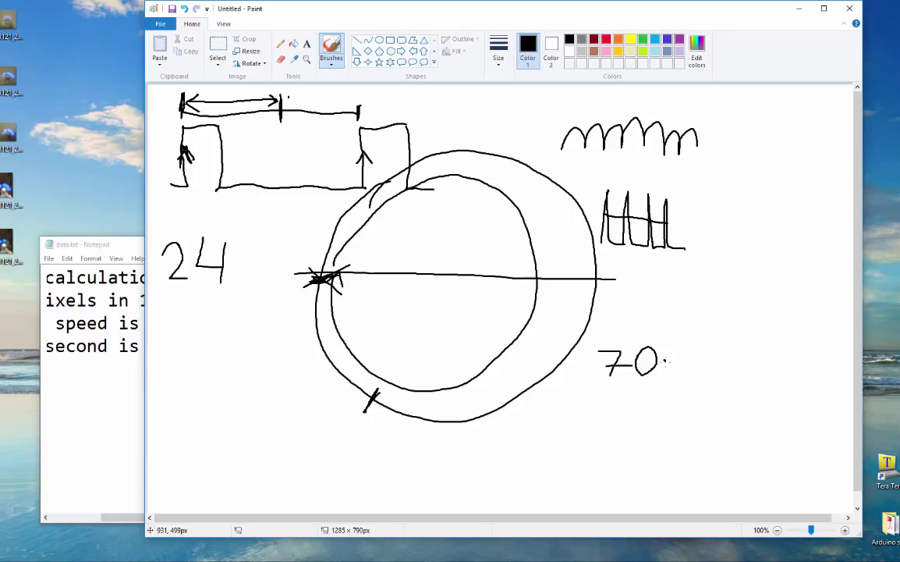
left_click_drag(668, 348, 683, 379)
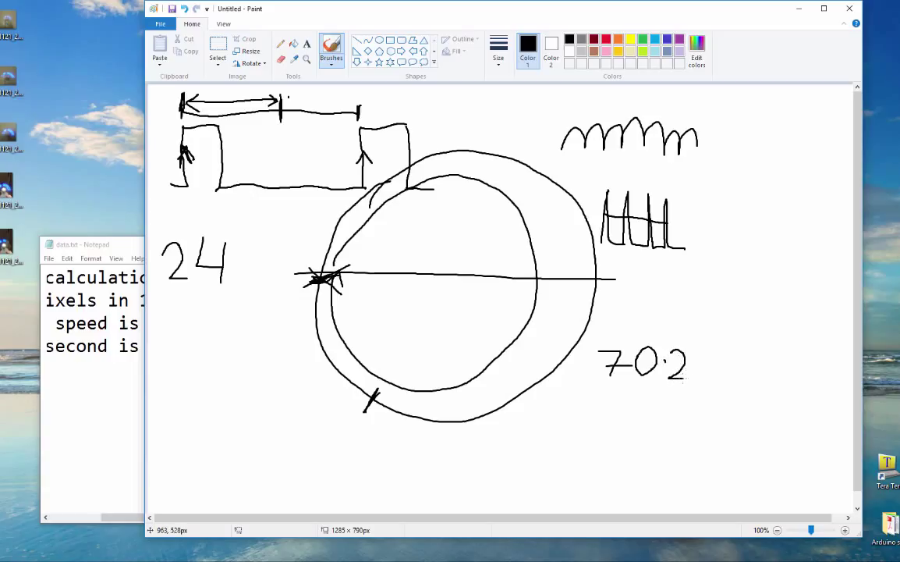
left_click_drag(694, 351, 706, 371)
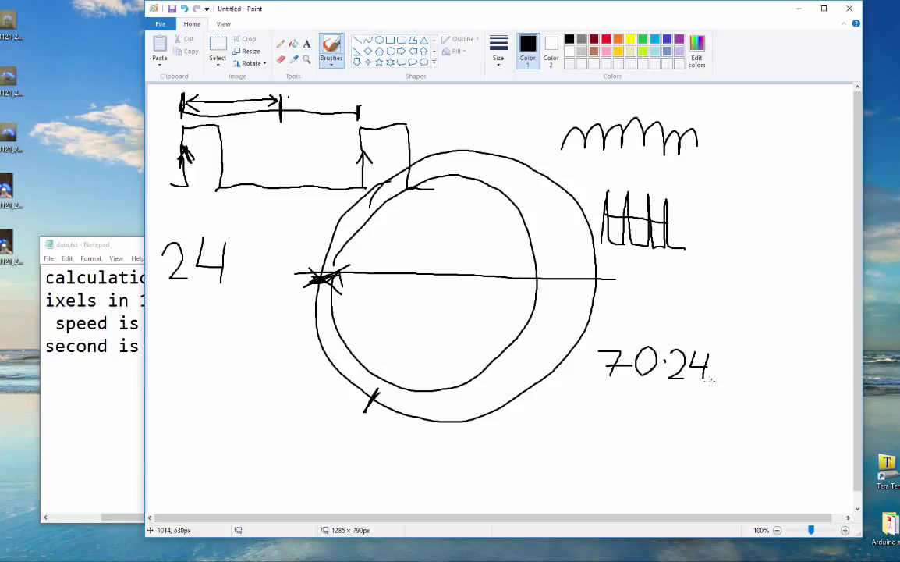
mouse_move(711, 371)
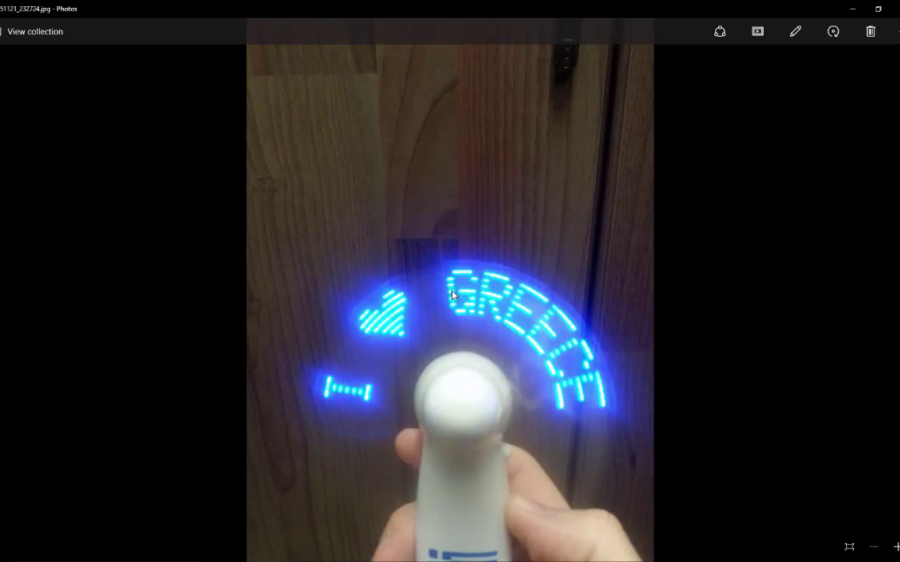
mouse_move(455, 311)
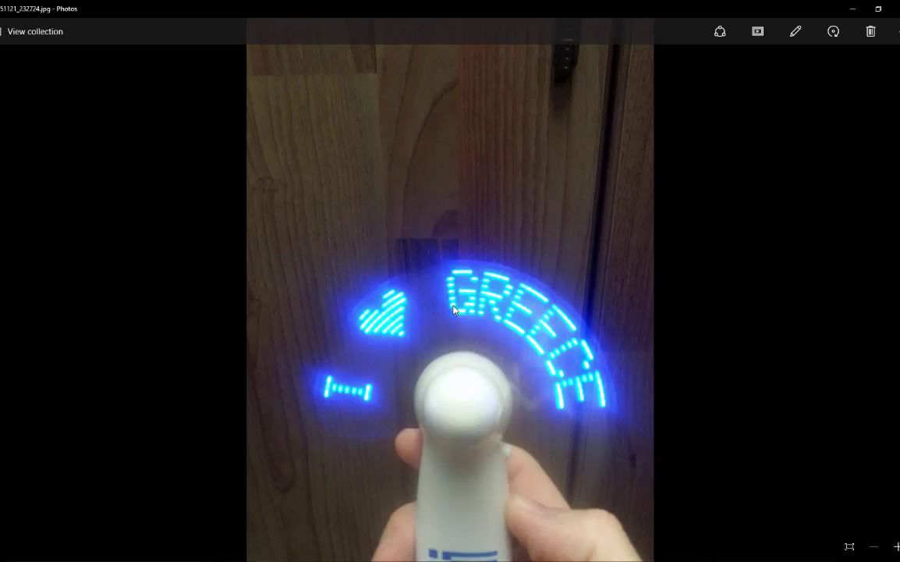
mouse_move(525, 245)
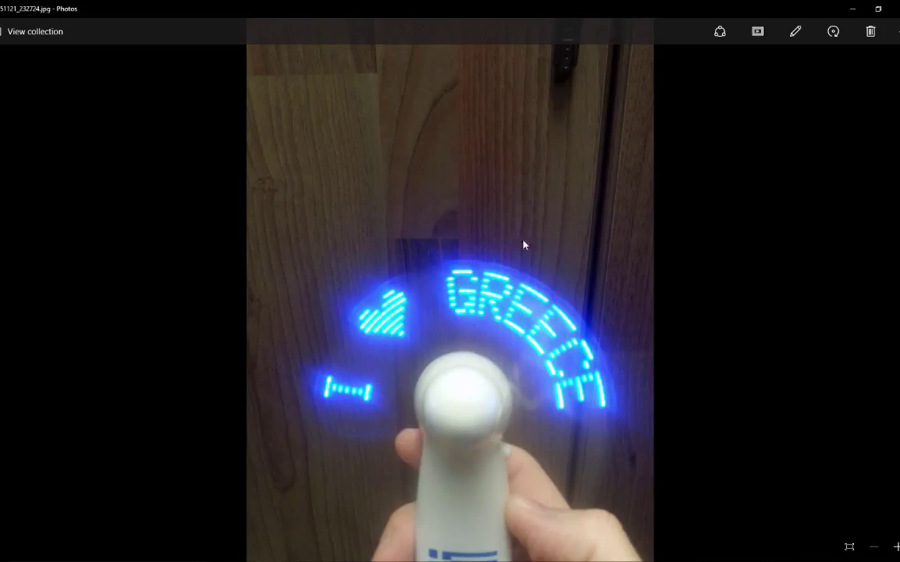
mouse_move(499, 309)
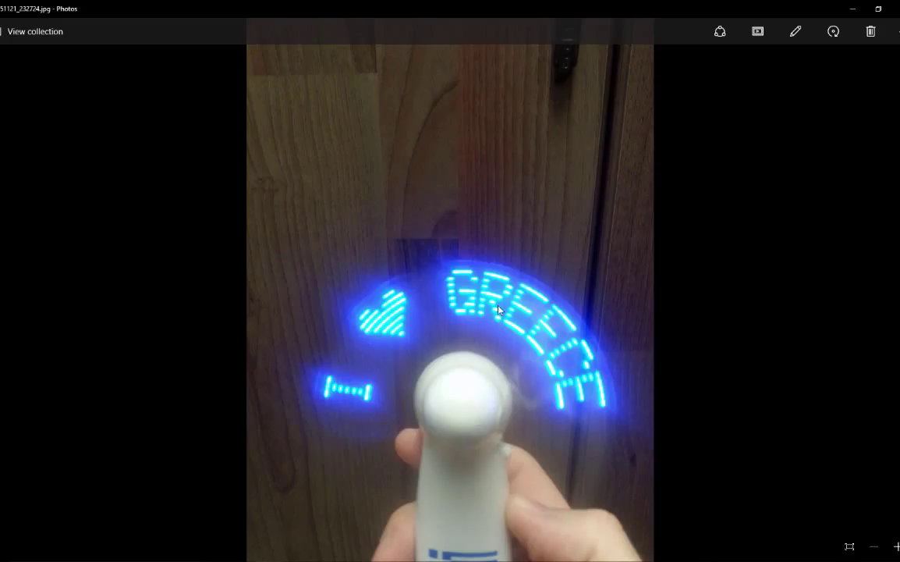
mouse_move(472, 278)
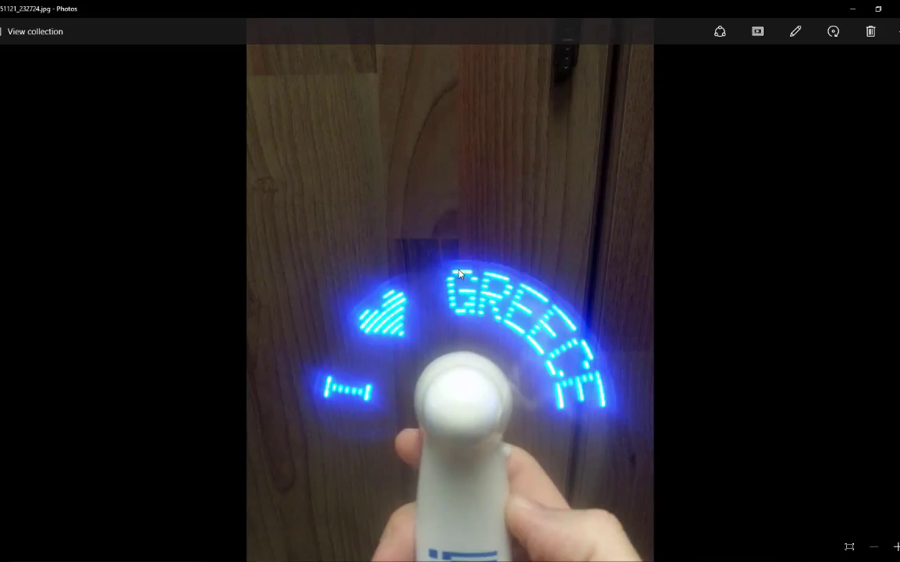
mouse_move(500, 248)
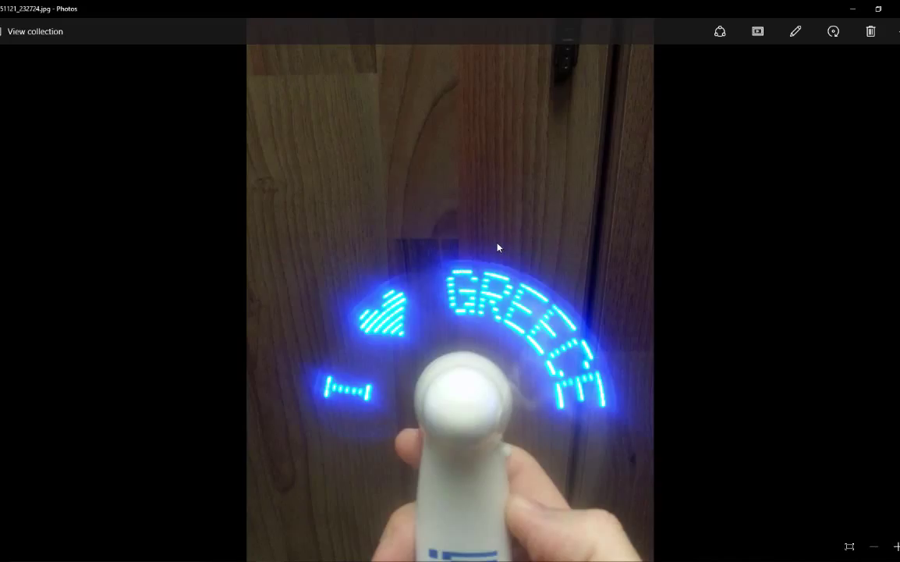
mouse_move(464, 271)
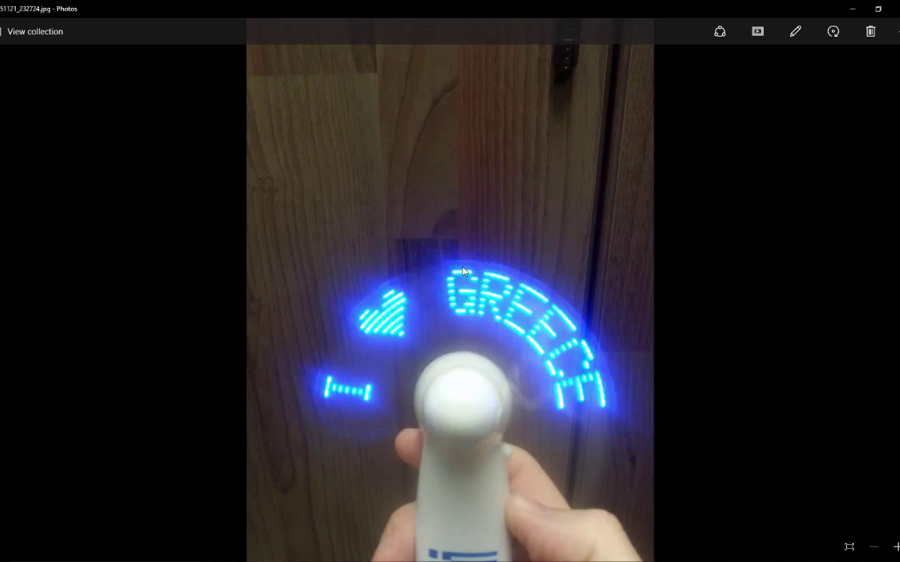
mouse_move(564, 230)
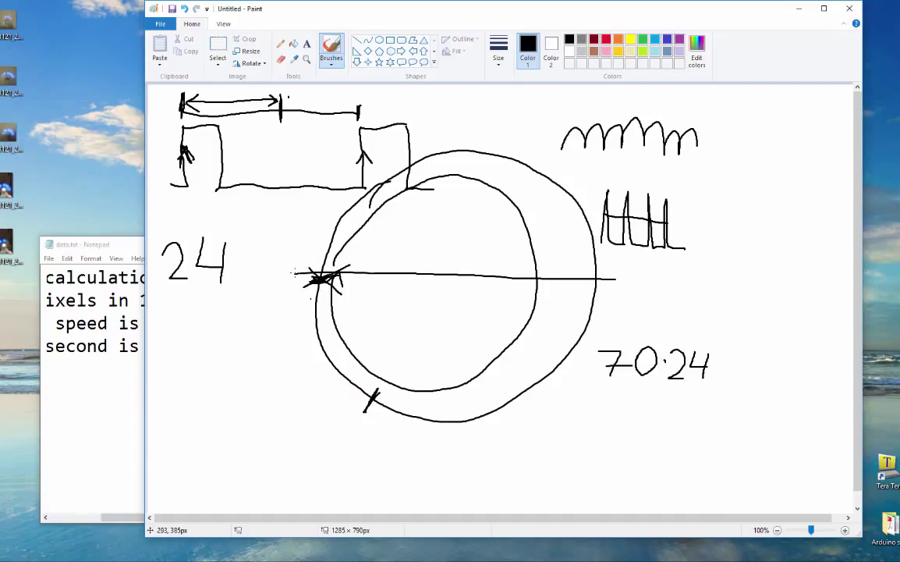
mouse_move(734, 378)
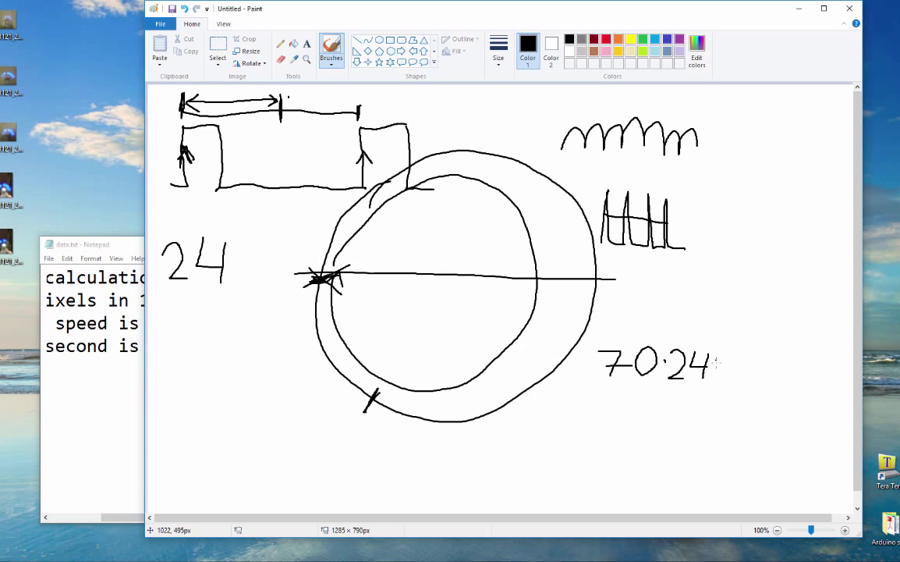
Write '= 1' over a fraction bar after 70·24.
left_click_drag(714, 362, 741, 360)
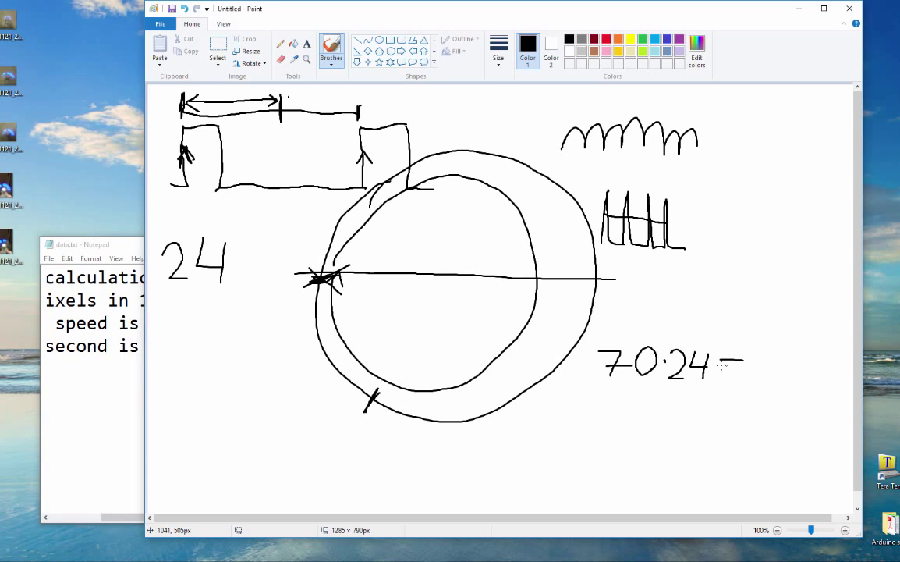
left_click_drag(710, 362, 742, 363)
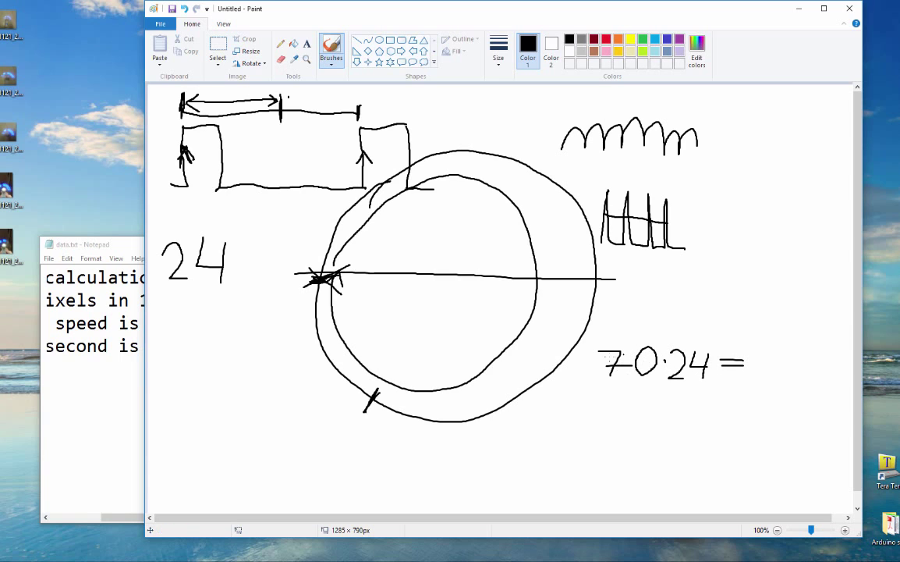
mouse_move(783, 328)
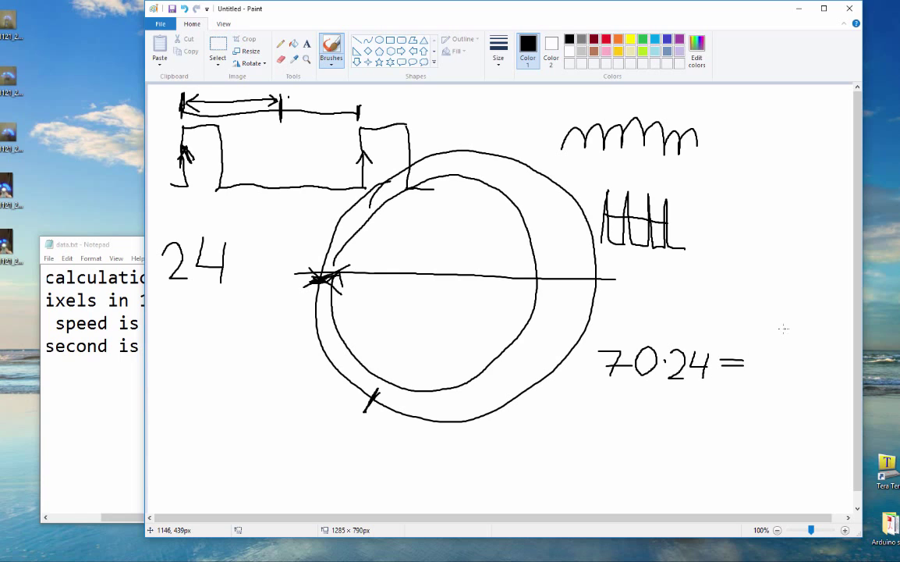
mouse_move(769, 337)
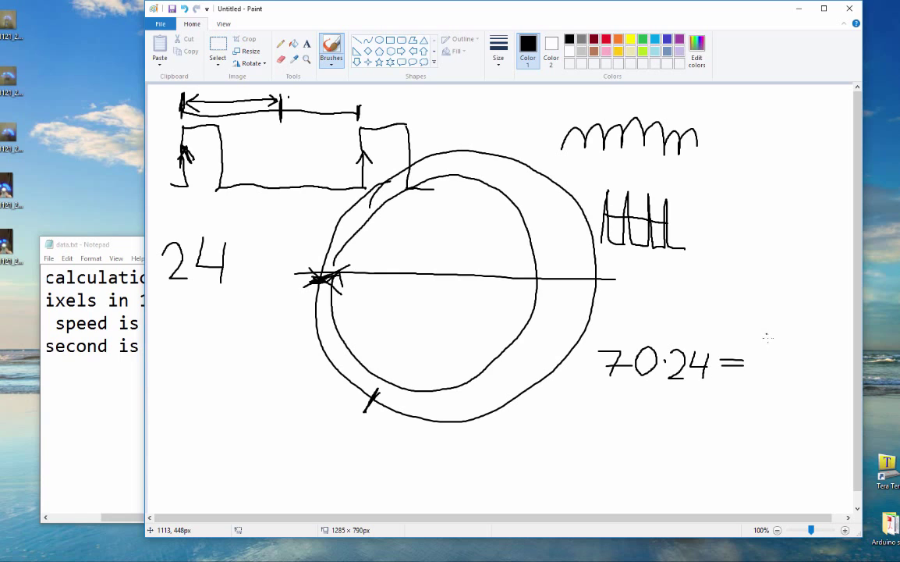
mouse_move(761, 357)
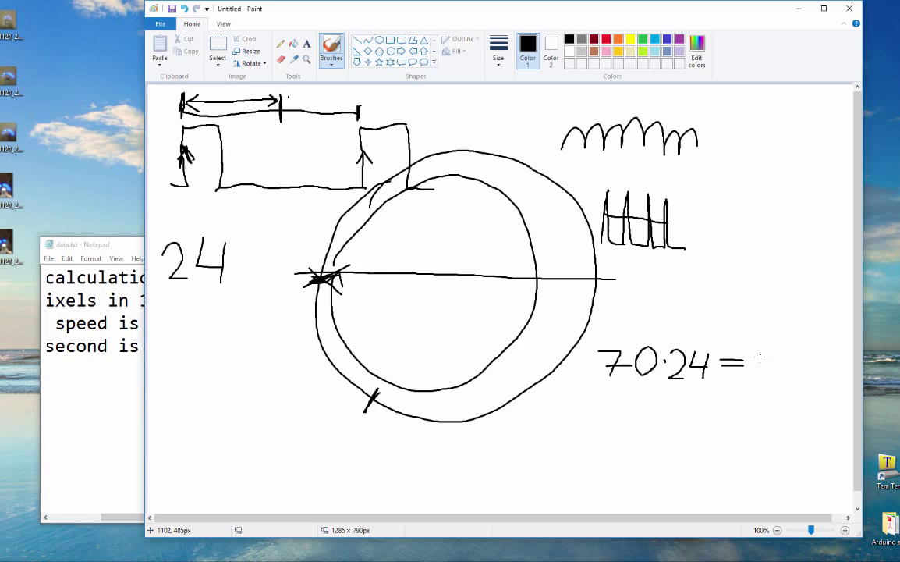
mouse_move(772, 338)
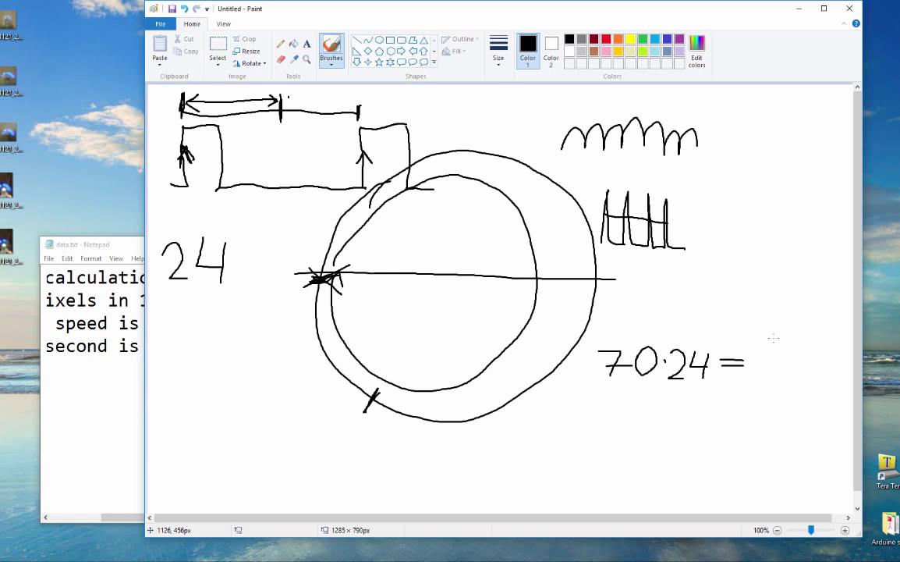
left_click_drag(769, 344, 800, 367)
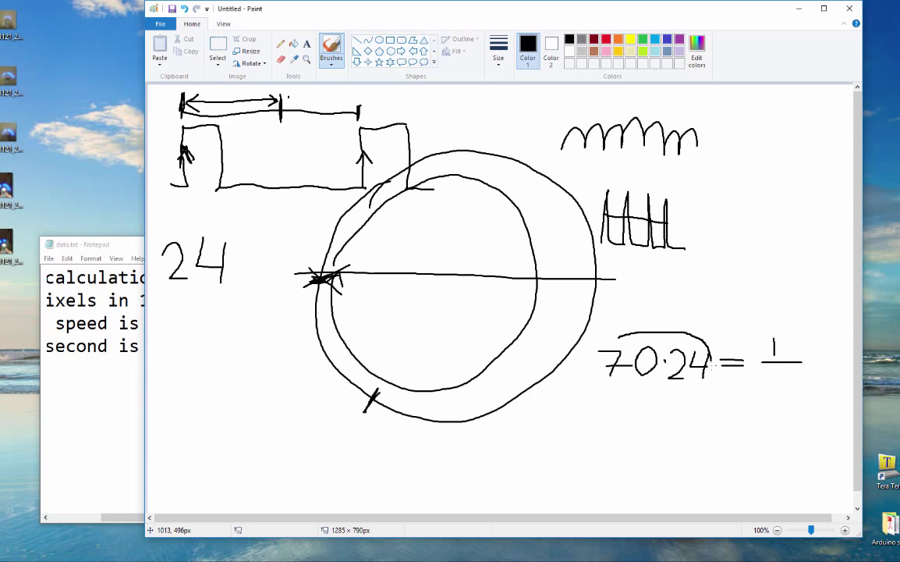
Circle the 70·24 product and draw an arrow pointing under the fraction.
left_click_drag(601, 344, 710, 383)
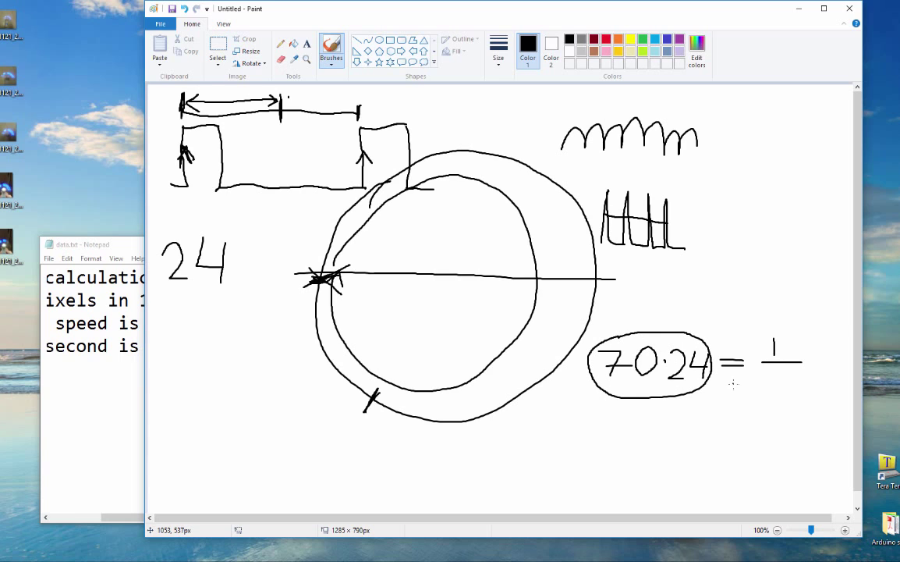
mouse_move(722, 383)
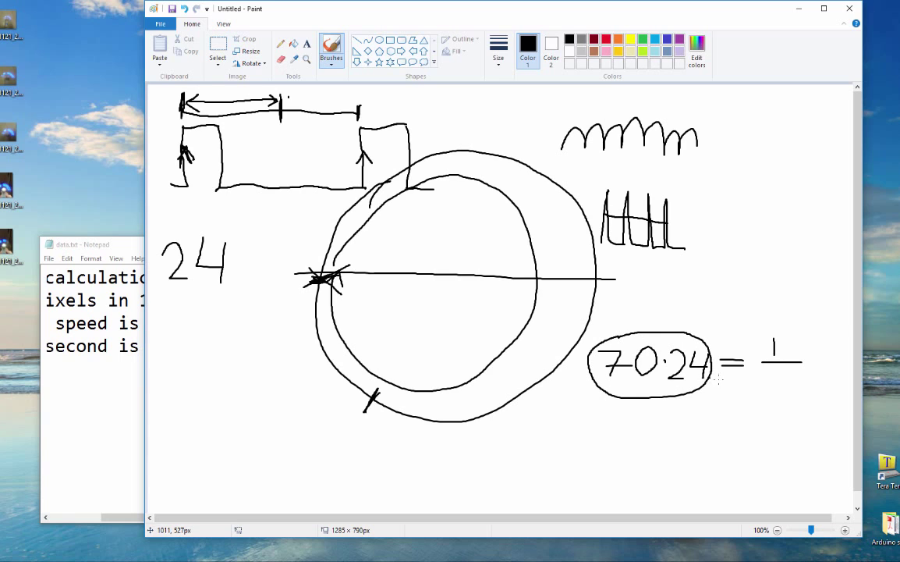
left_click_drag(749, 375, 769, 379)
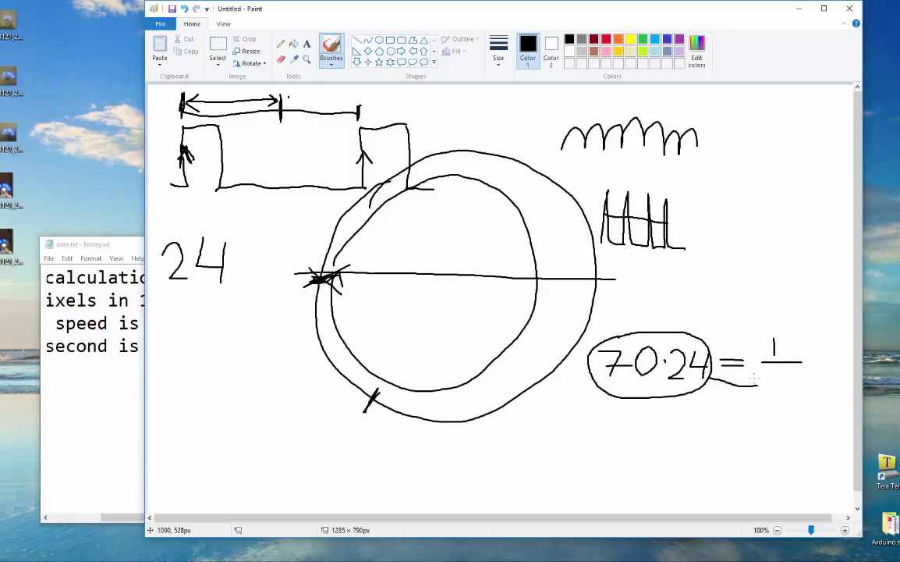
left_click_drag(741, 375, 773, 386)
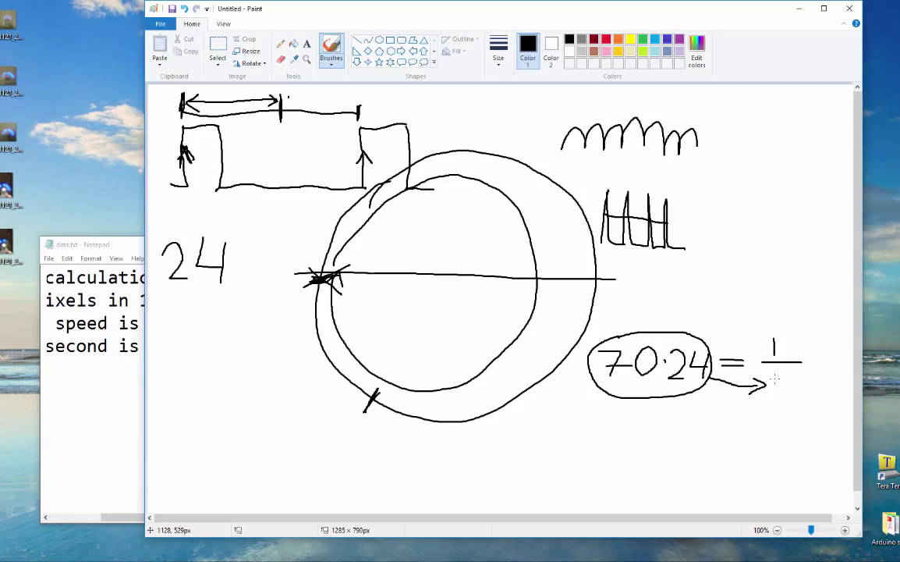
mouse_move(773, 382)
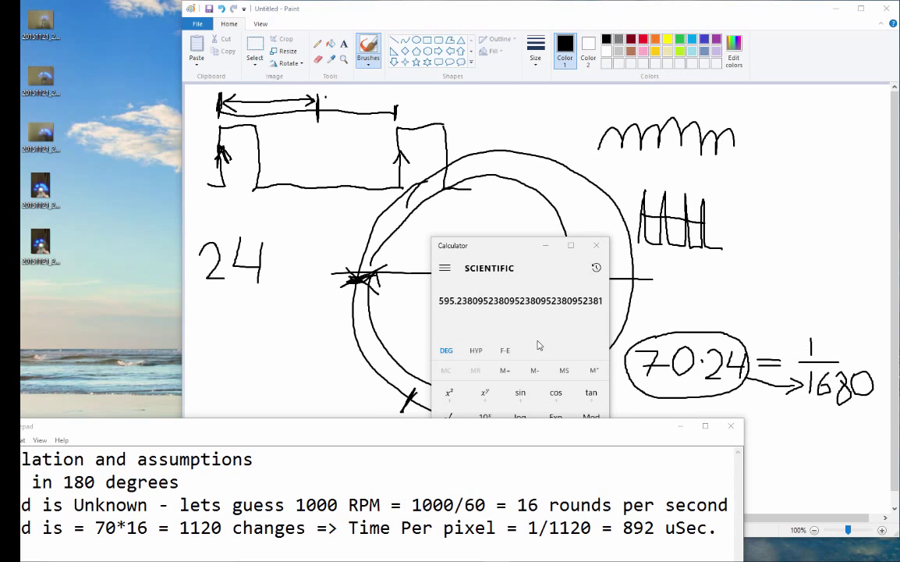
mouse_move(442, 309)
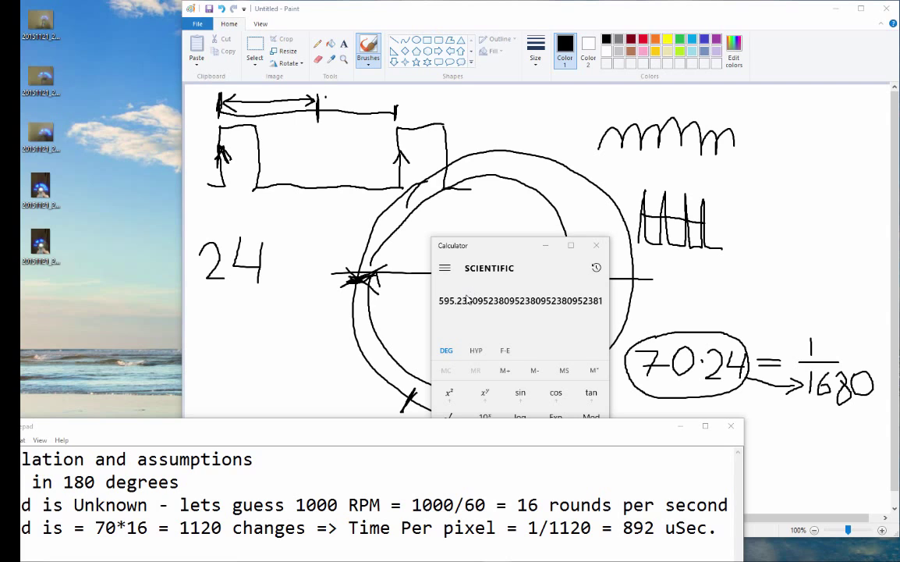
mouse_move(440, 309)
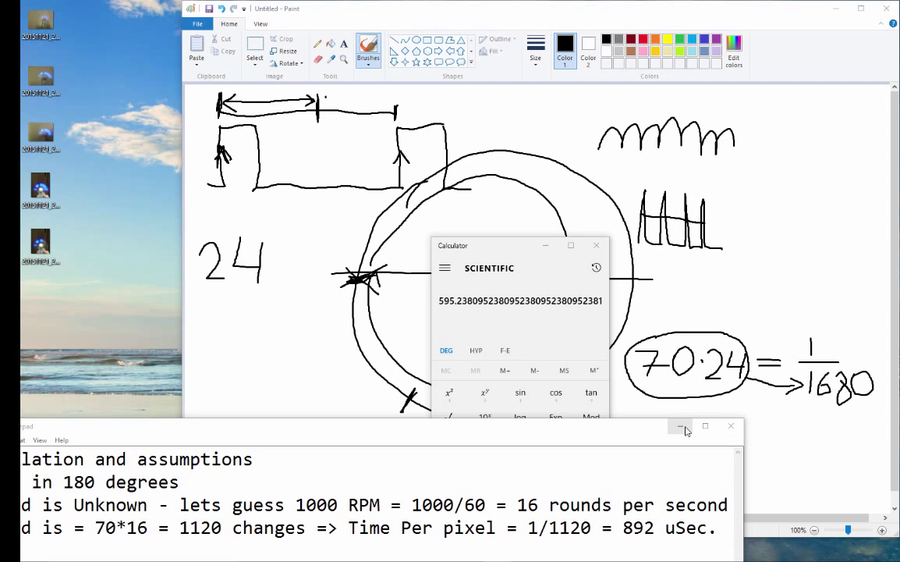
mouse_move(681, 426)
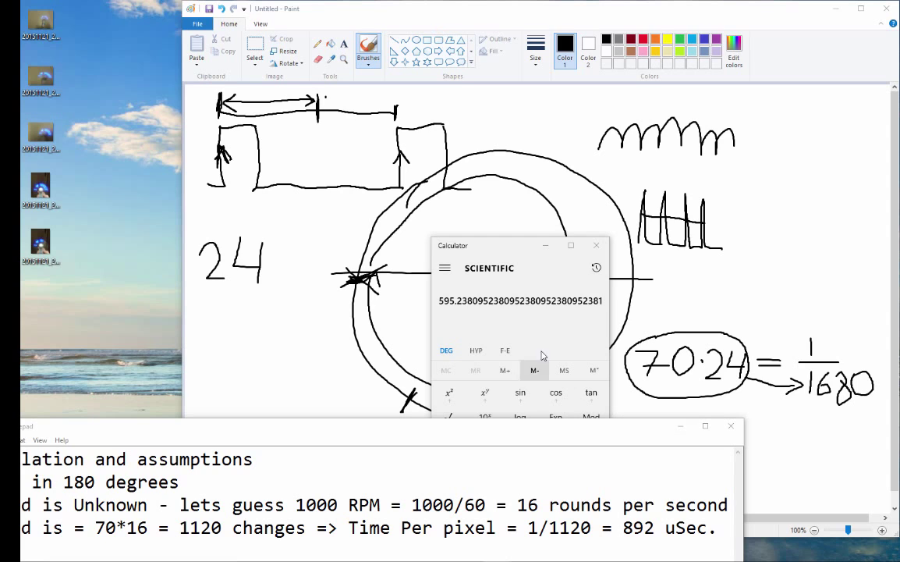
mouse_move(447, 316)
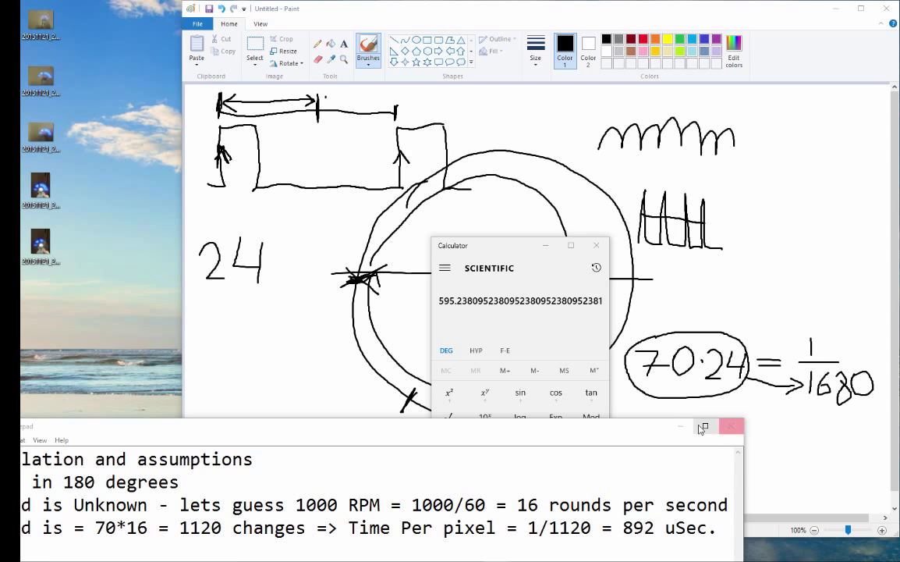
mouse_move(678, 426)
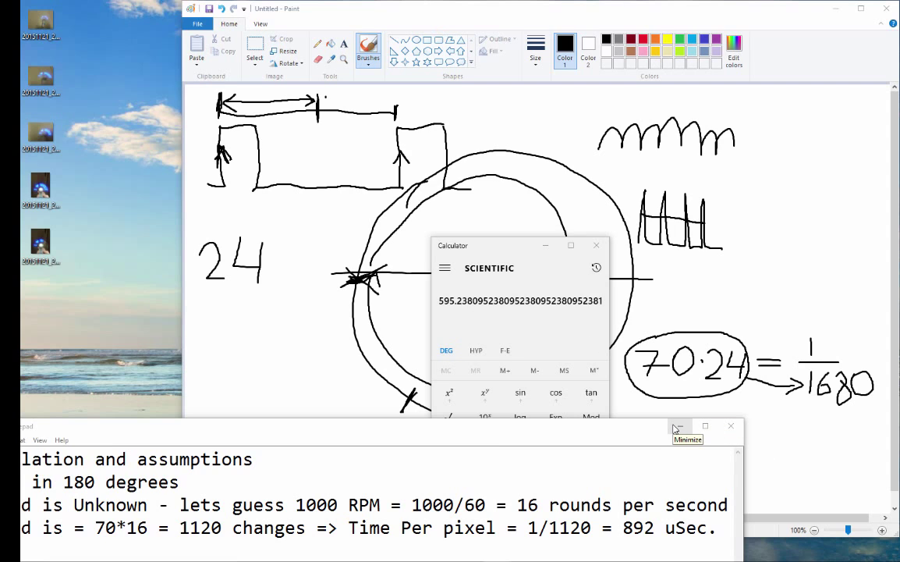
mouse_move(186, 166)
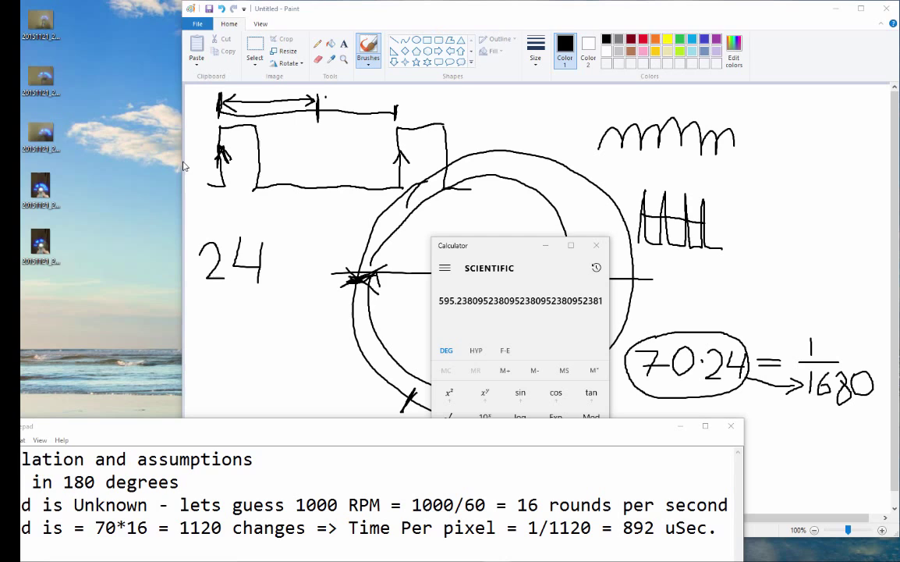